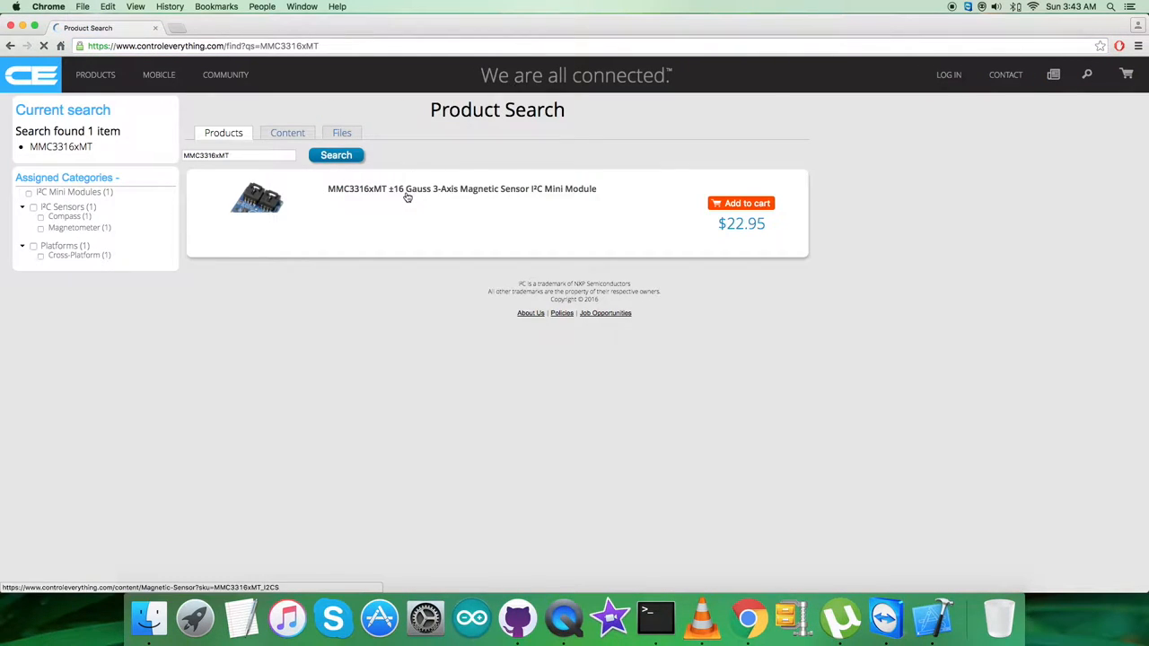
From the MMC3316xMT product page's Resources, open the MMC3316xMT Python code sample link.
{"action": "left_click", "coordinate": [462, 189]}
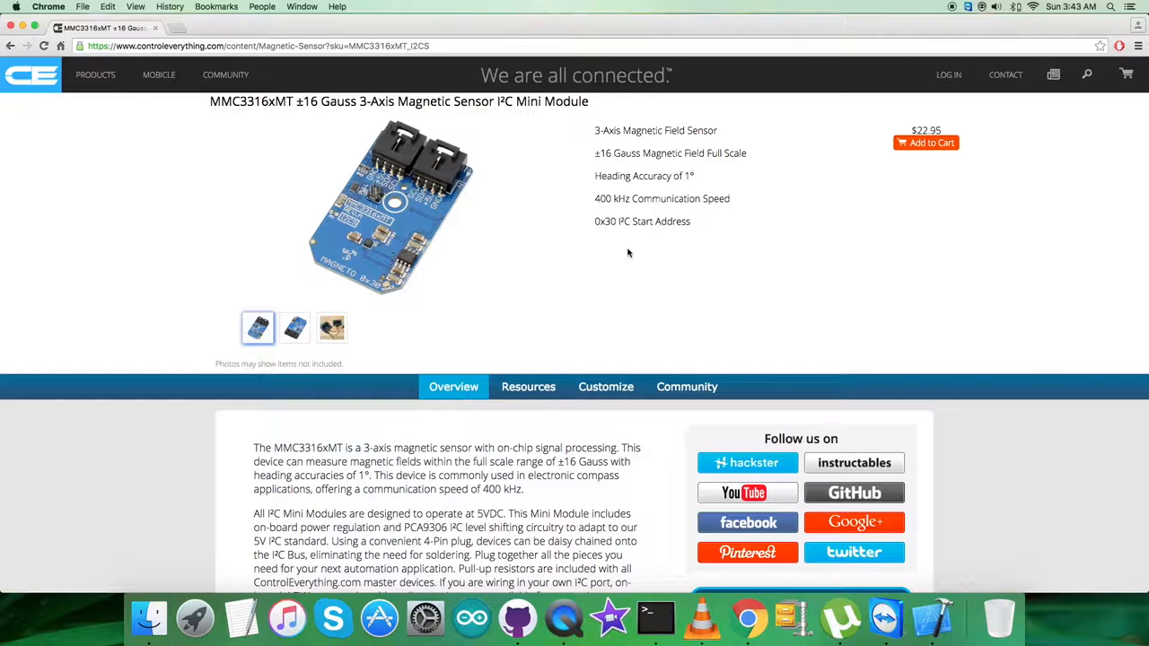
{"action": "mouse_move", "coordinate": [599, 176]}
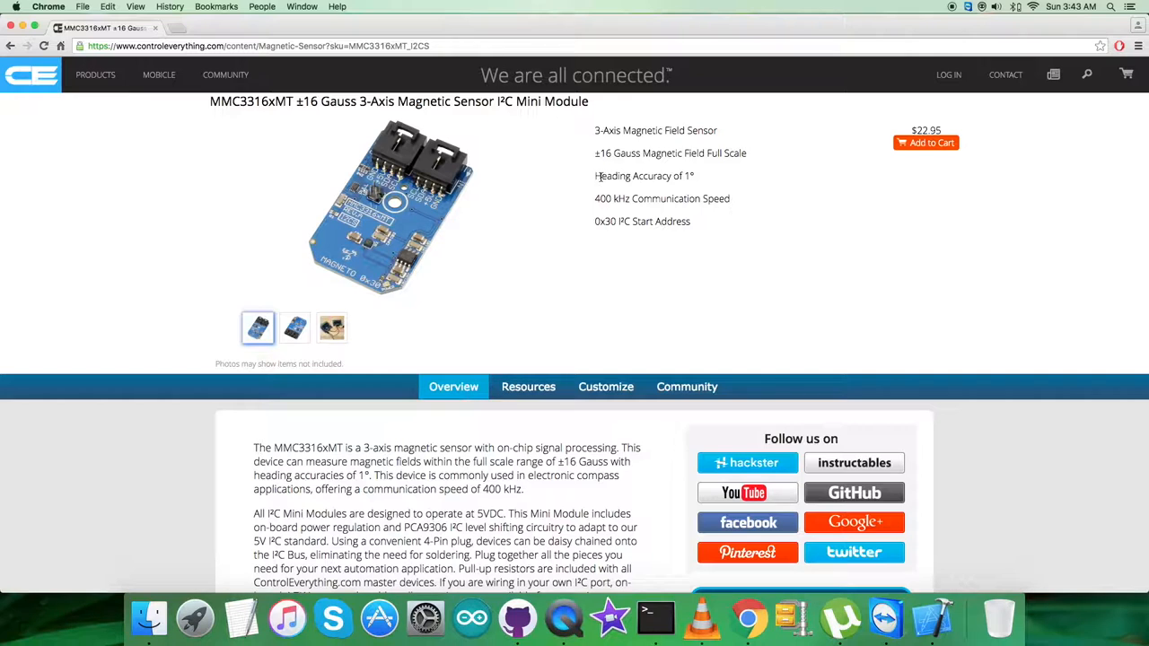
{"action": "mouse_move", "coordinate": [697, 221]}
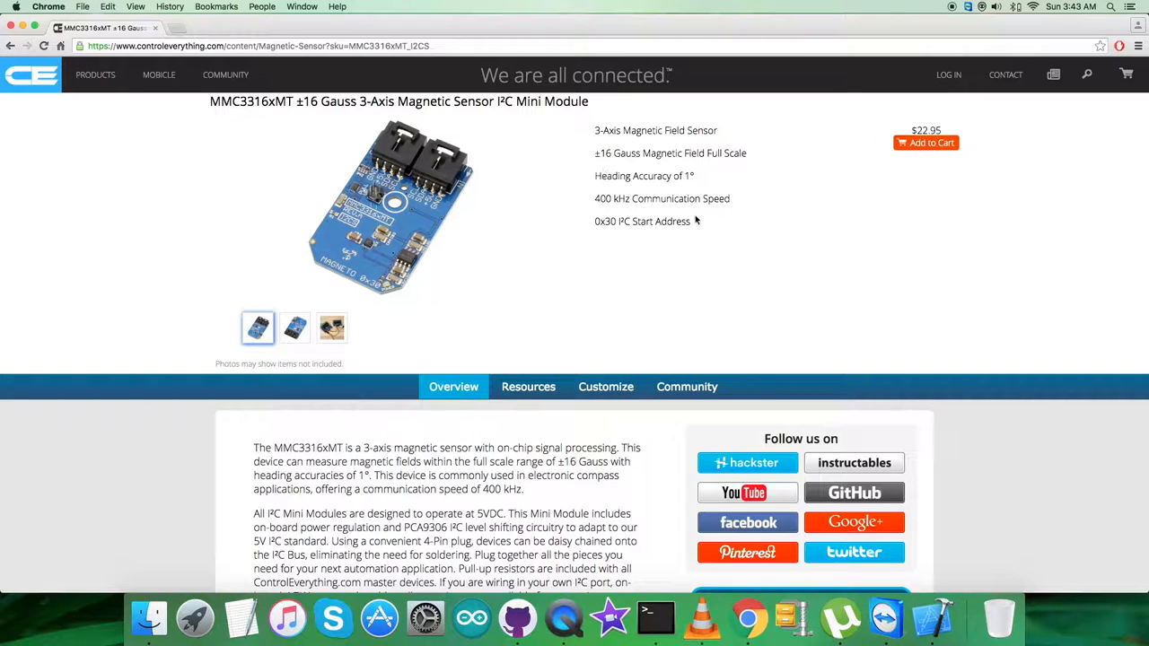
{"action": "mouse_move", "coordinate": [707, 224]}
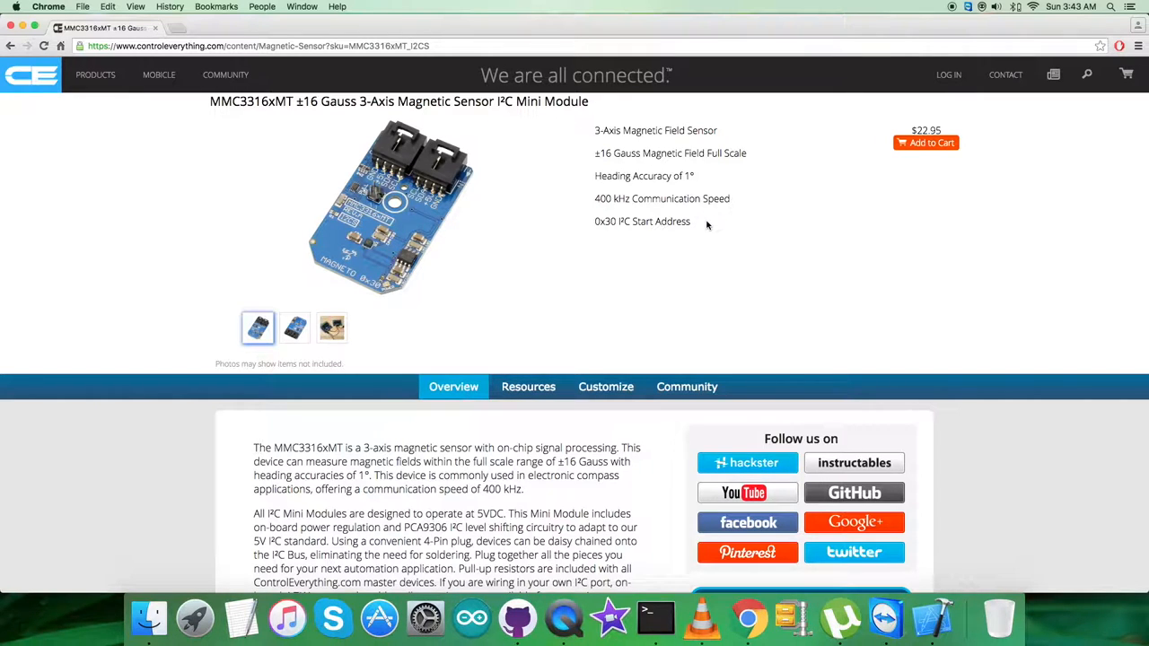
{"action": "mouse_move", "coordinate": [835, 223]}
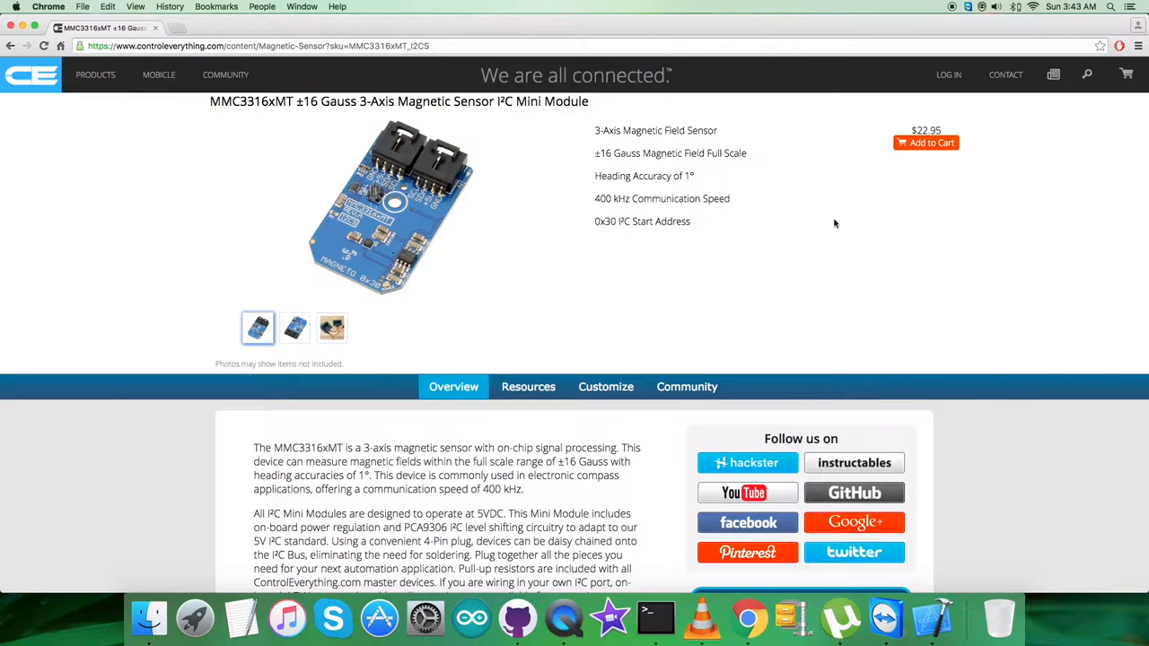
{"action": "mouse_move", "coordinate": [881, 219]}
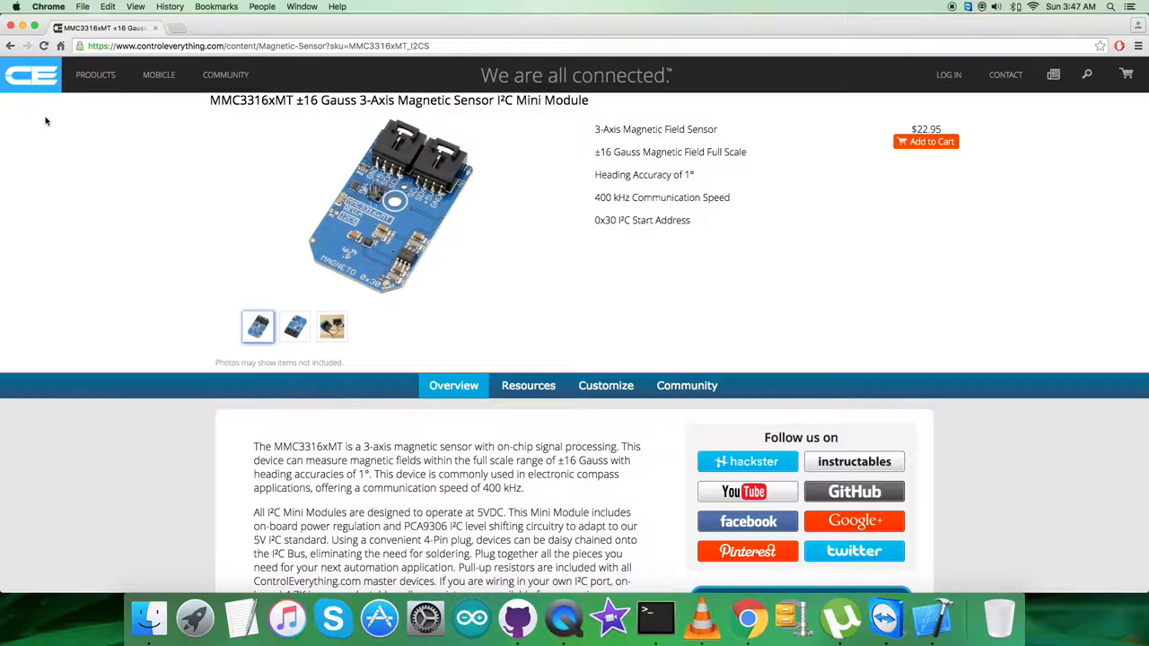
{"action": "mouse_move", "coordinate": [535, 409]}
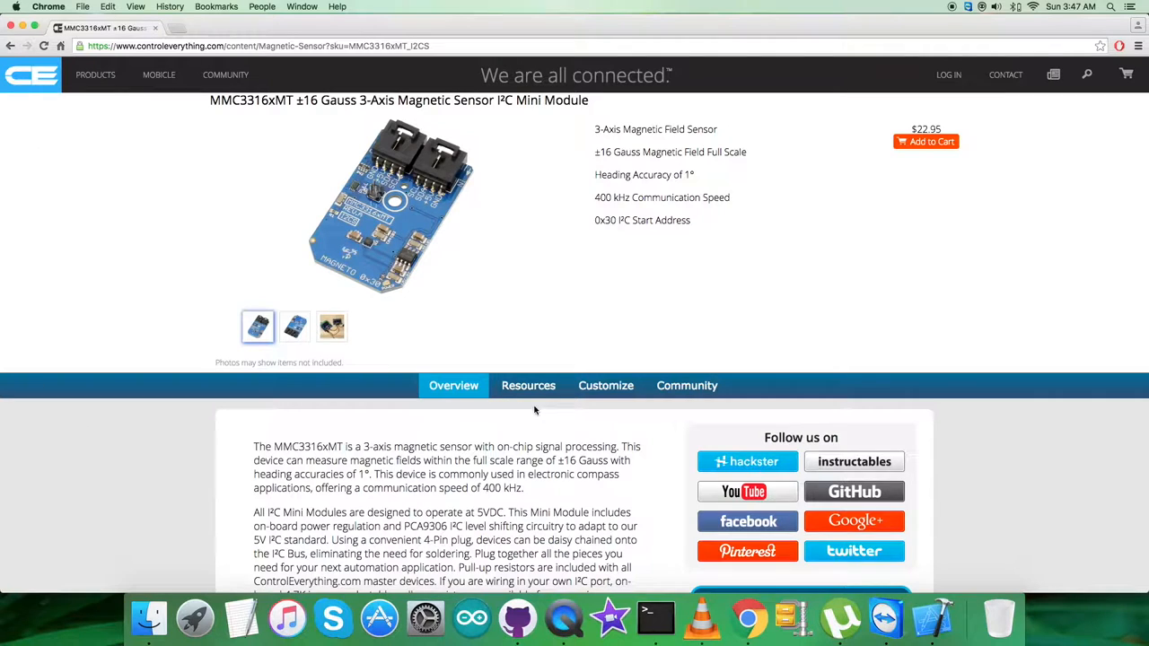
{"action": "mouse_move", "coordinate": [528, 384]}
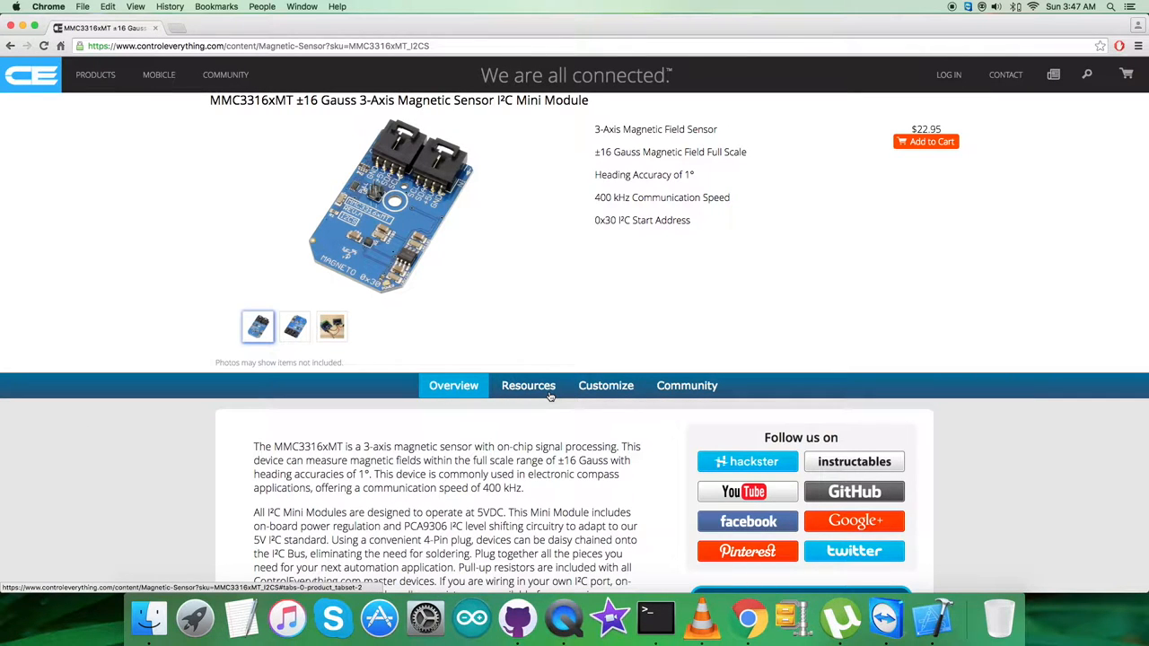
{"action": "left_click", "coordinate": [528, 384]}
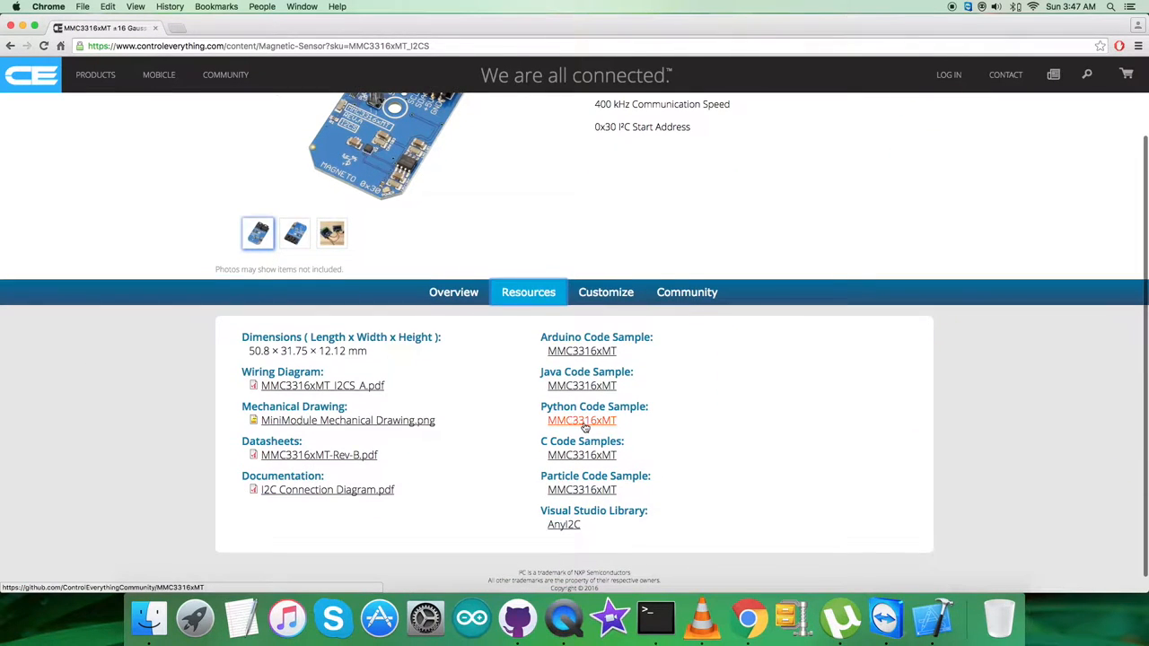
{"action": "left_click", "coordinate": [582, 421]}
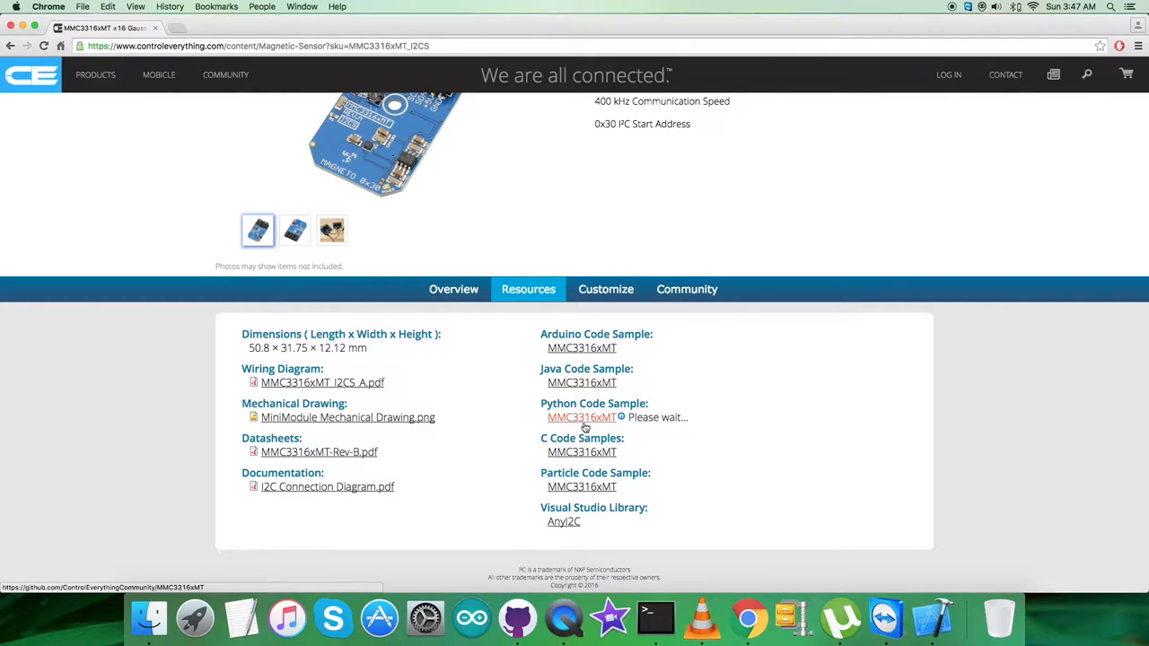
{"action": "left_click", "coordinate": [582, 417]}
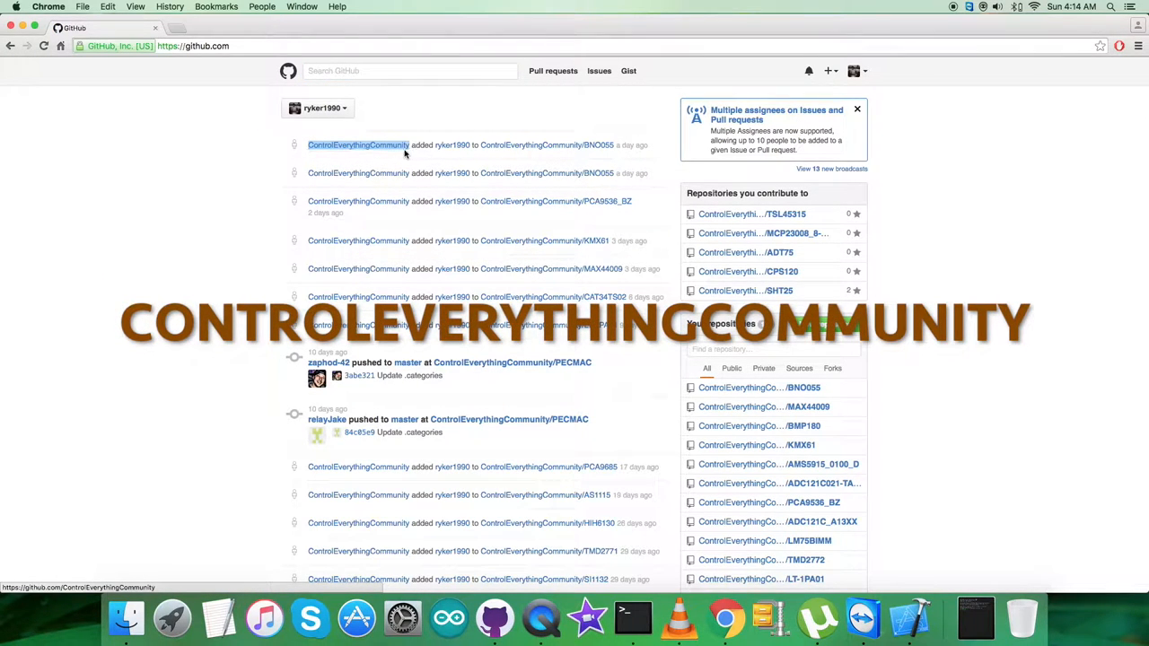
Find the MMC3316xMT repository in ControlEverythingCommunity via search 'MMC33' and reach its README Python section.
{"action": "left_click", "coordinate": [359, 144]}
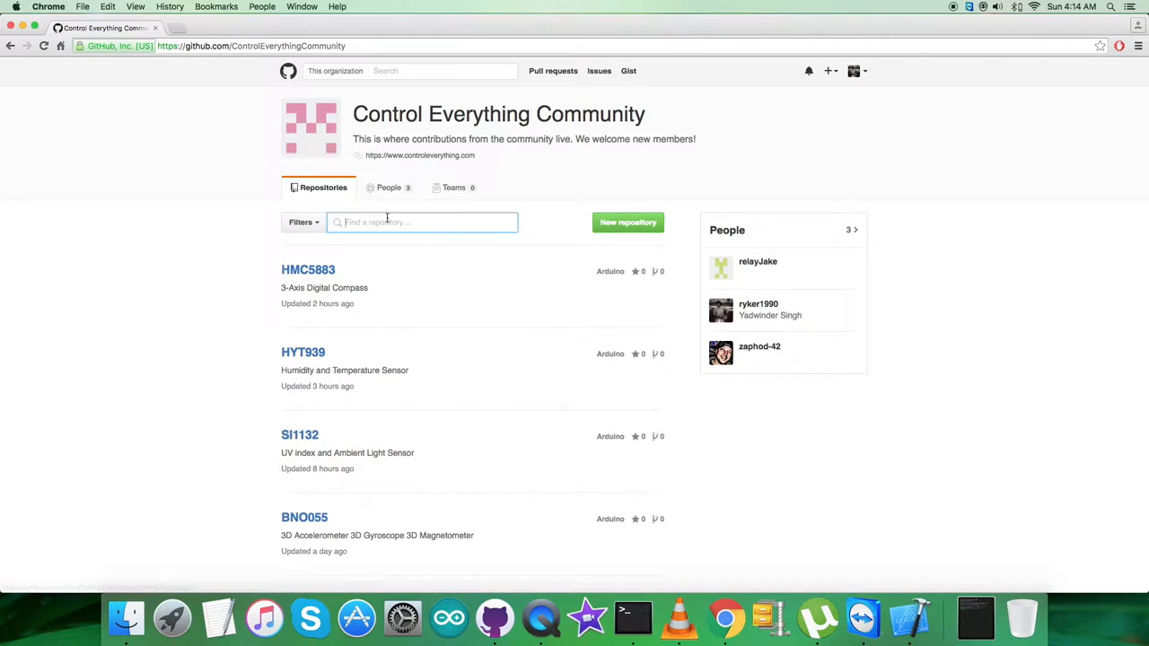
{"action": "type", "text": "MMC33"}
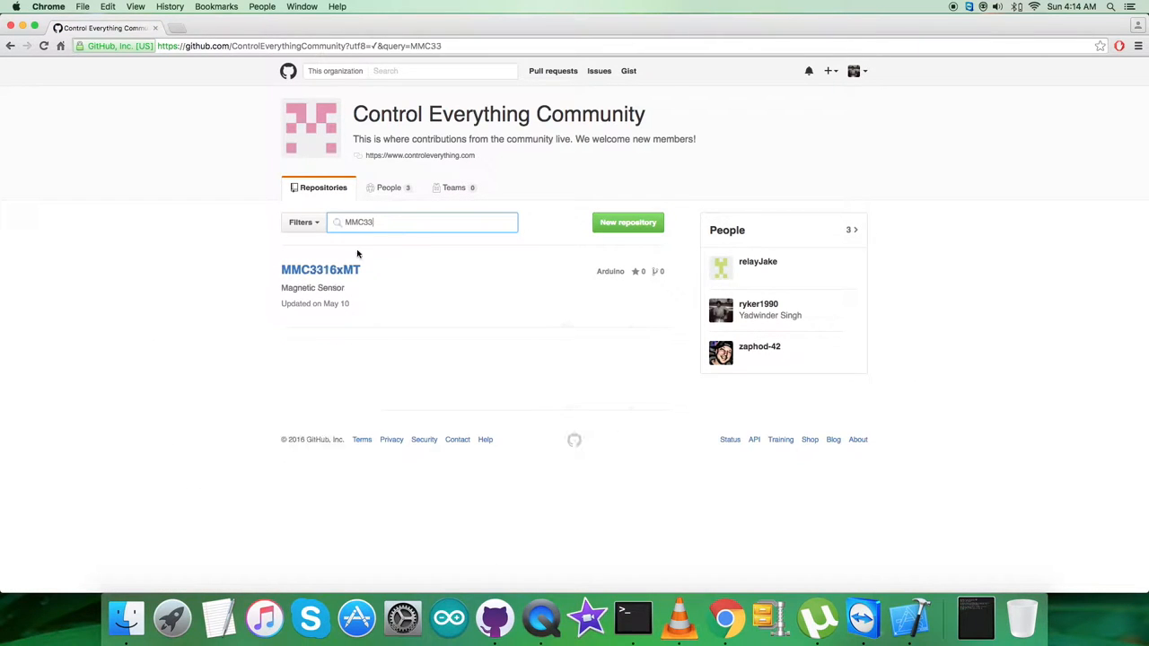
{"action": "left_click", "coordinate": [320, 269]}
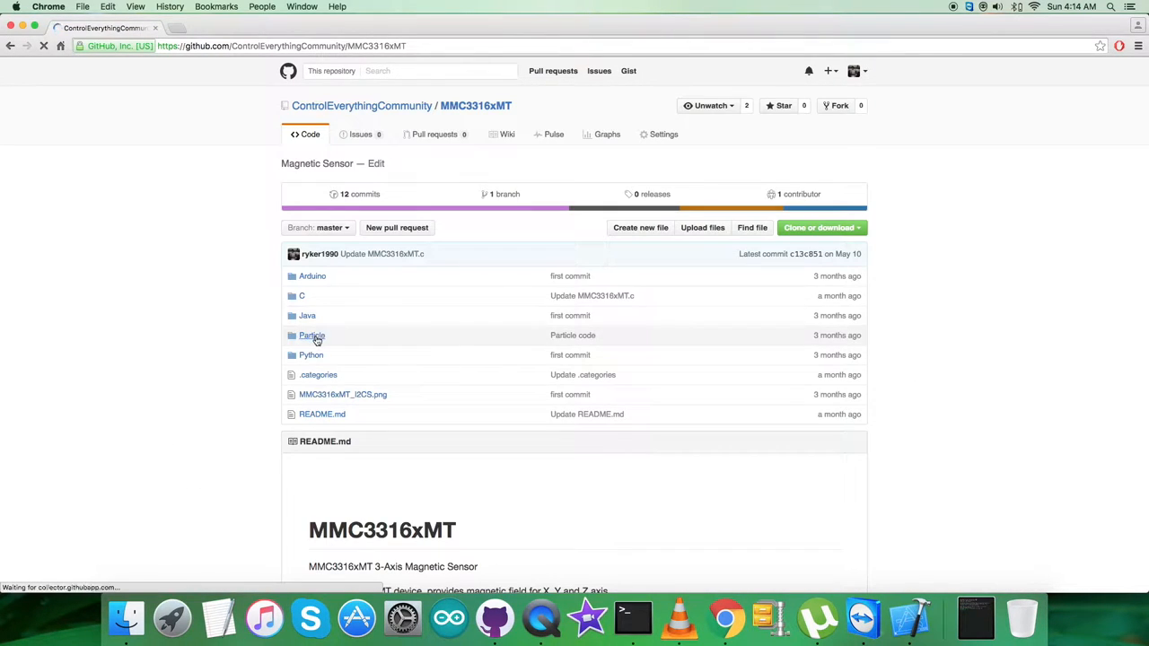
{"action": "mouse_move", "coordinate": [312, 355]}
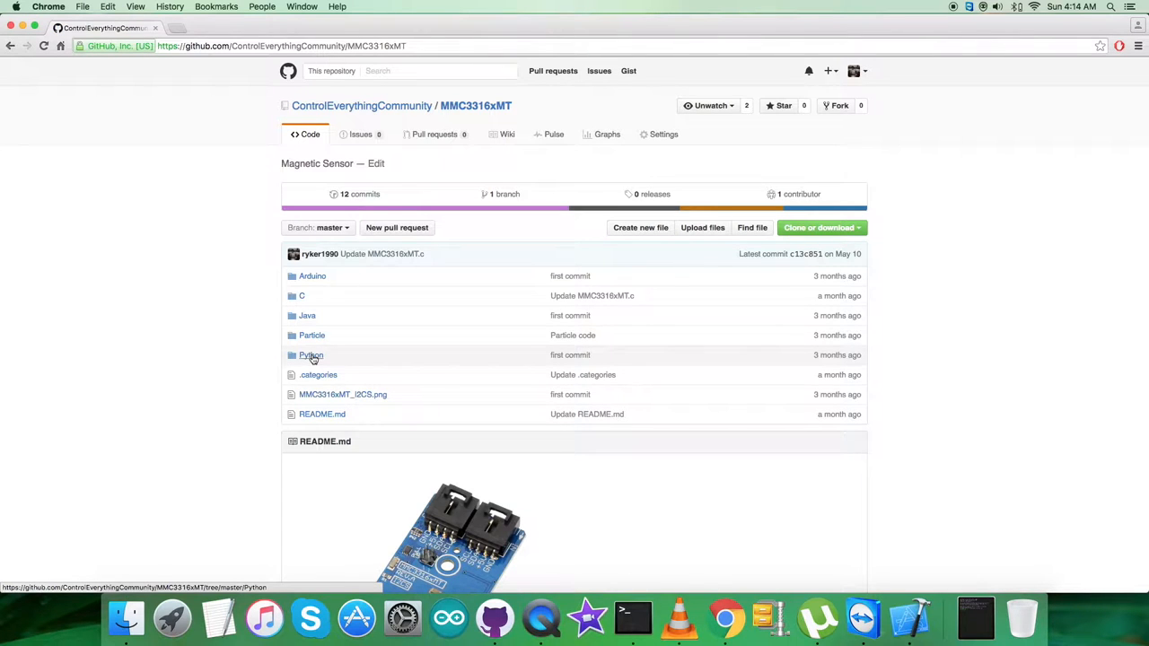
{"action": "scroll", "scroll_direction": "down", "scroll_amount": 3}
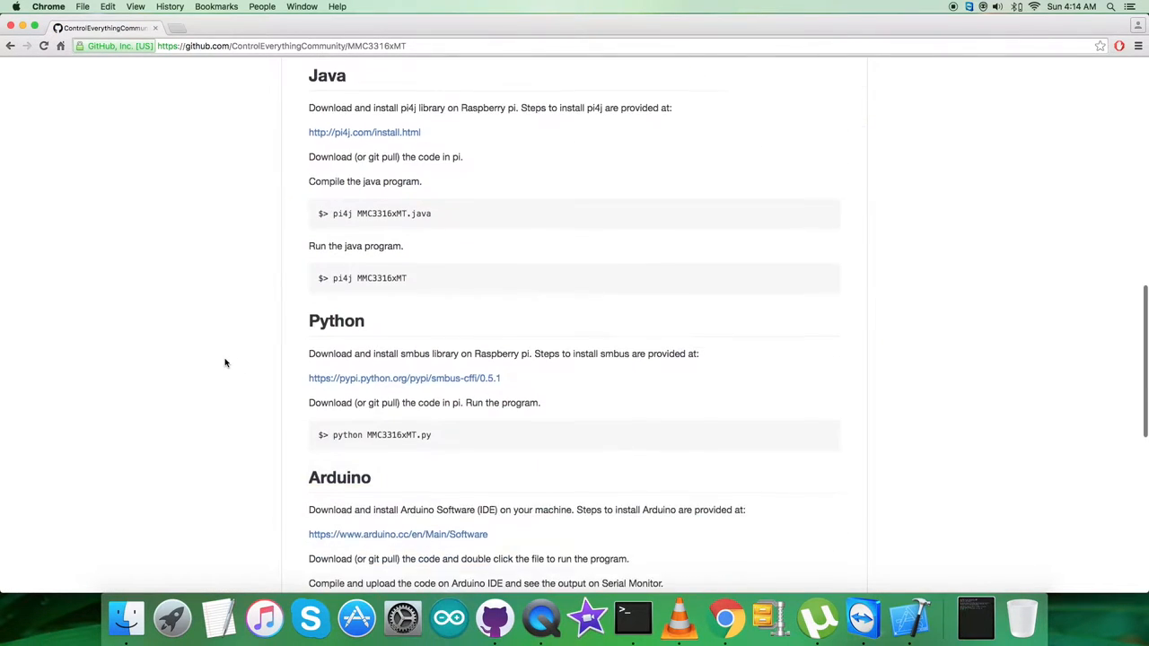
{"action": "scroll", "scroll_direction": "down", "scroll_amount": 3}
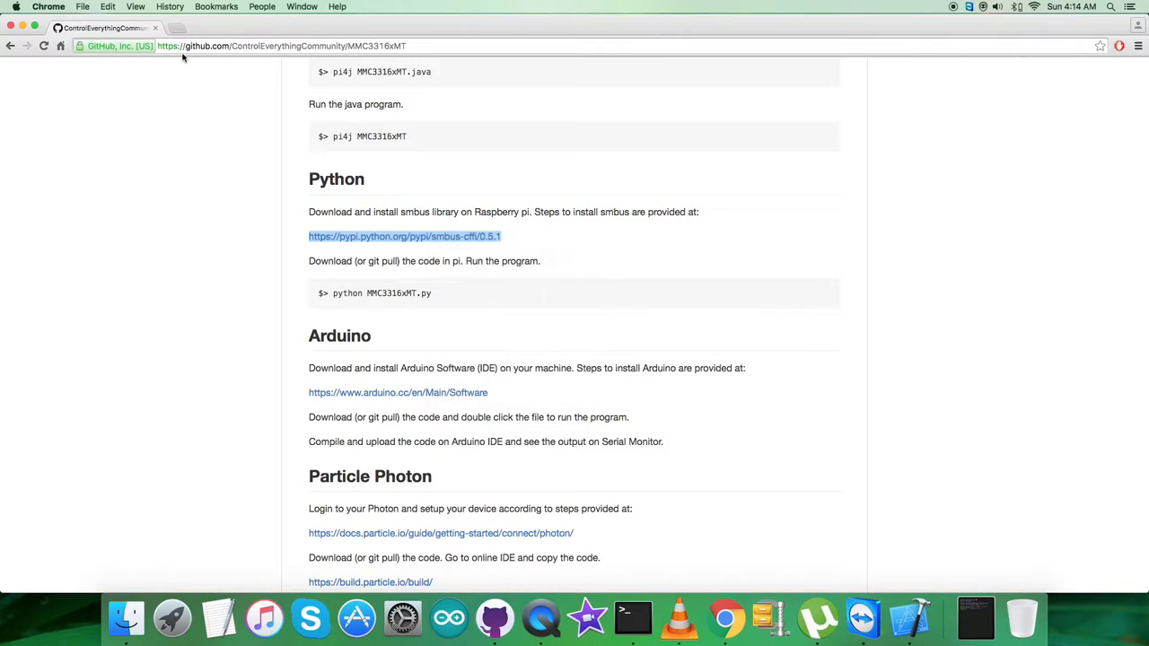
Review smbus-cffi 0.5.1 dependencies and installation on PyPI, then return to the MMC3316xMT repository.
{"action": "left_click", "coordinate": [404, 237]}
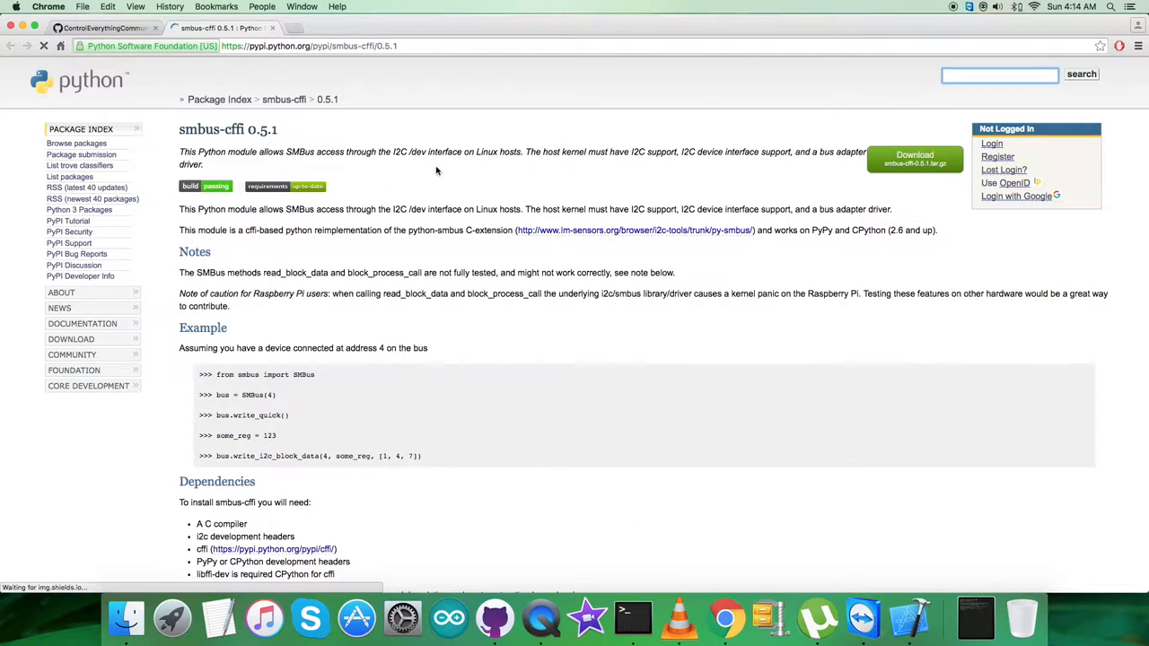
{"action": "scroll", "scroll_direction": "down", "scroll_amount": 3}
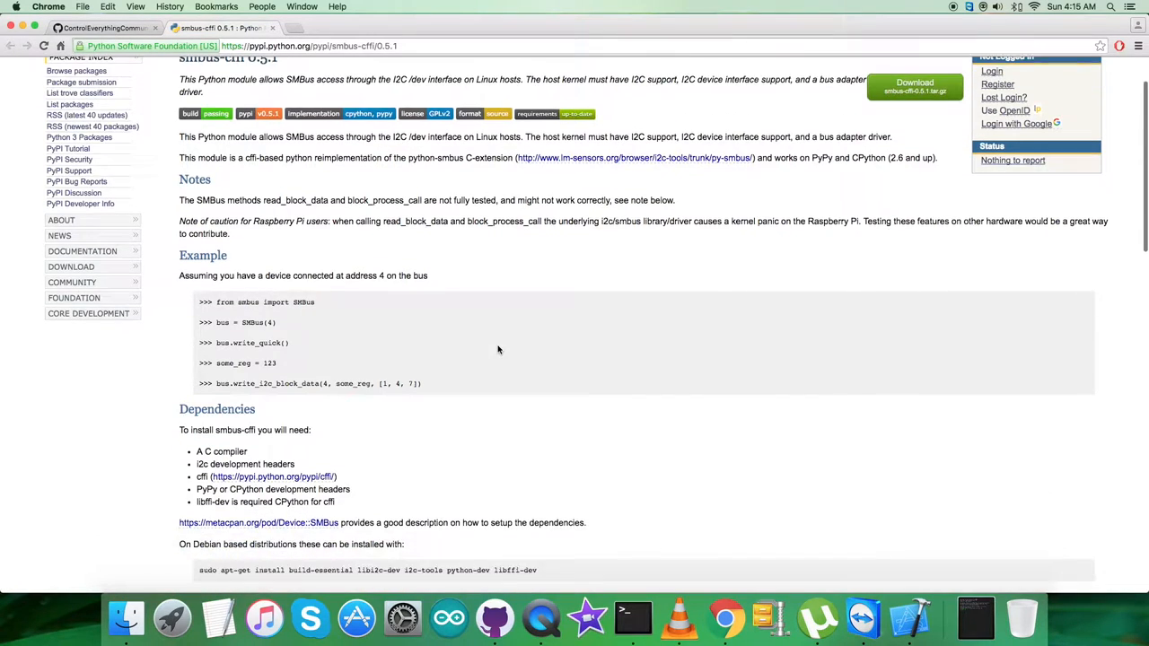
{"action": "scroll", "scroll_direction": "down", "scroll_amount": 3}
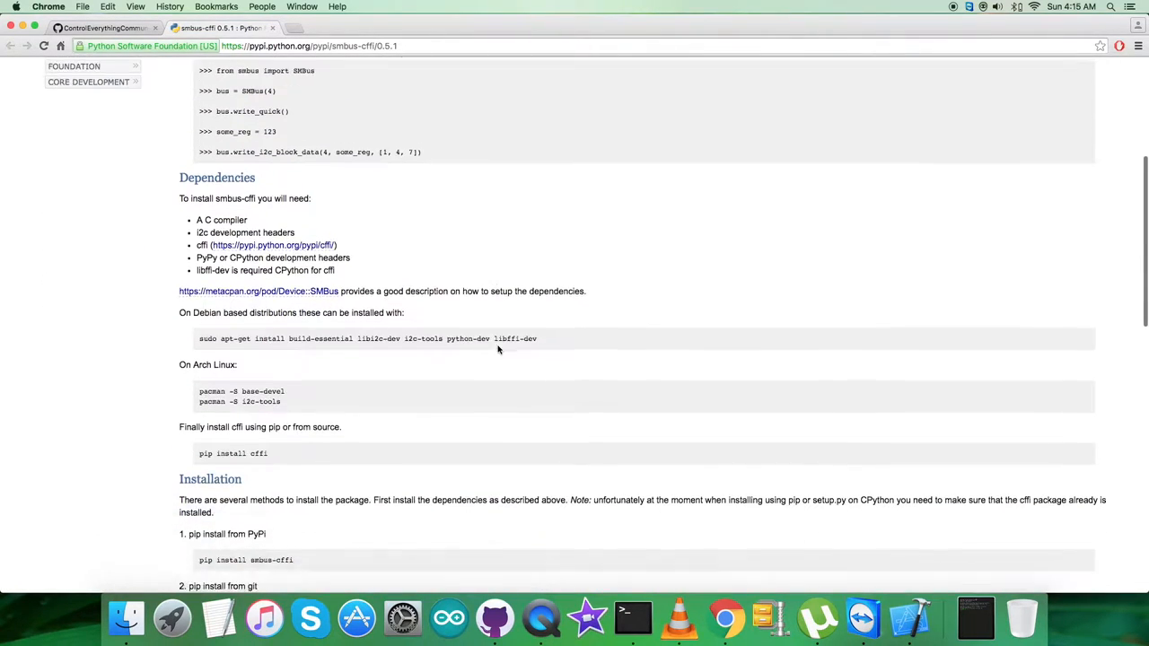
{"action": "scroll", "scroll_direction": "down", "scroll_amount": 3}
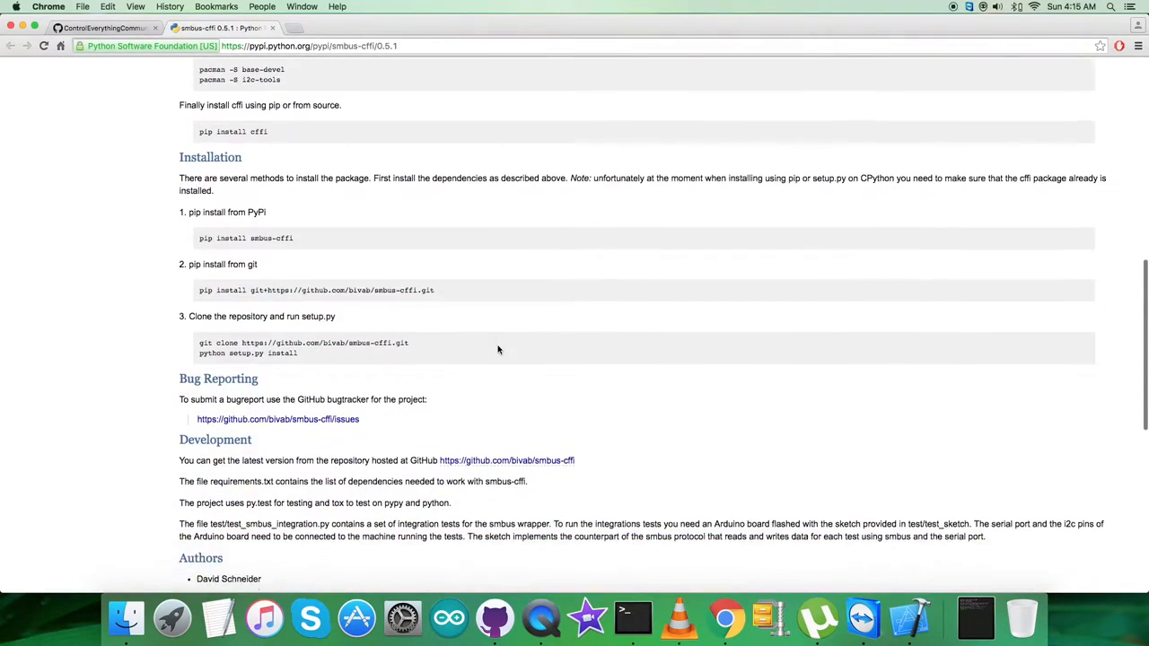
{"action": "scroll", "scroll_direction": "down", "scroll_amount": 3}
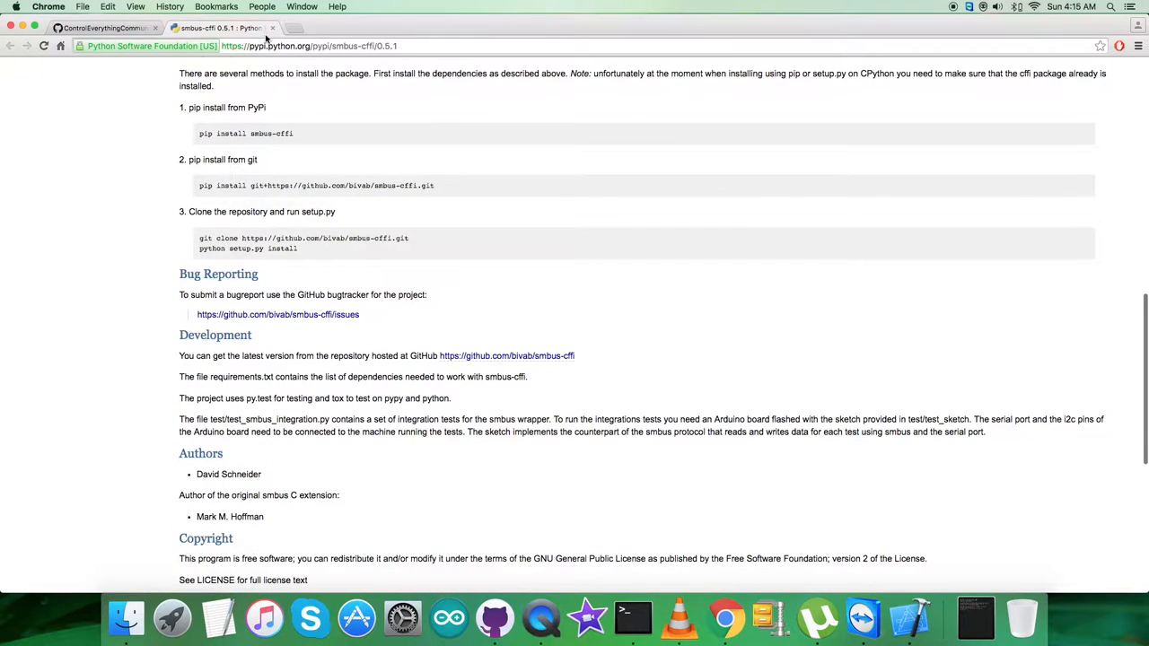
{"action": "left_click", "coordinate": [104, 29]}
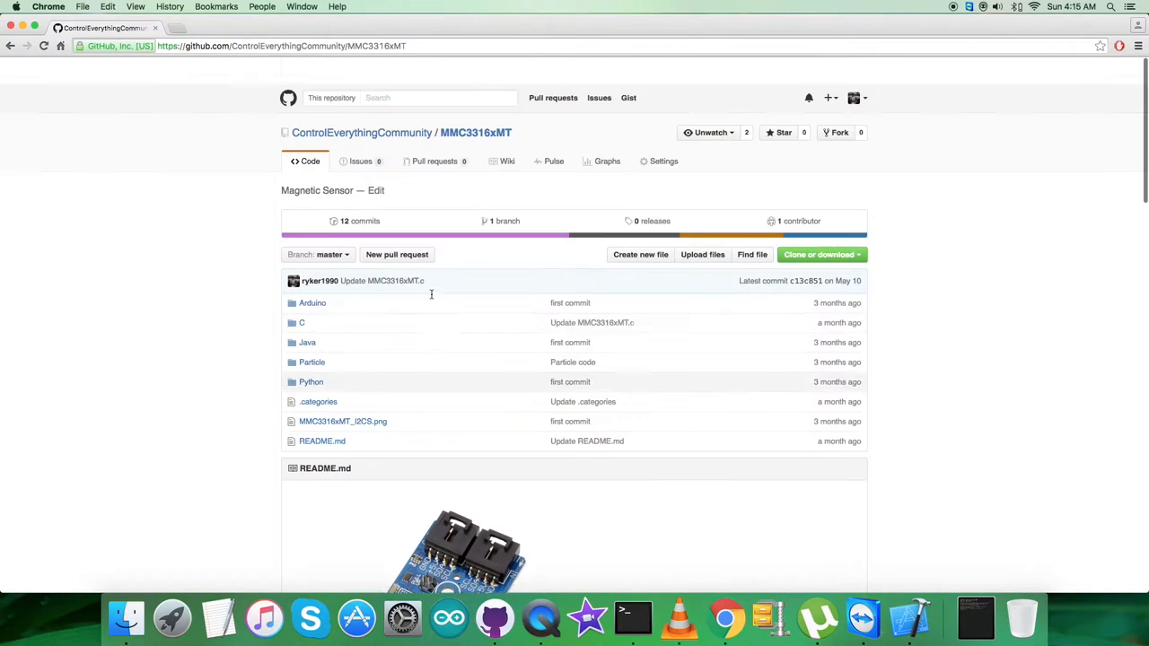
{"action": "left_click", "coordinate": [311, 380]}
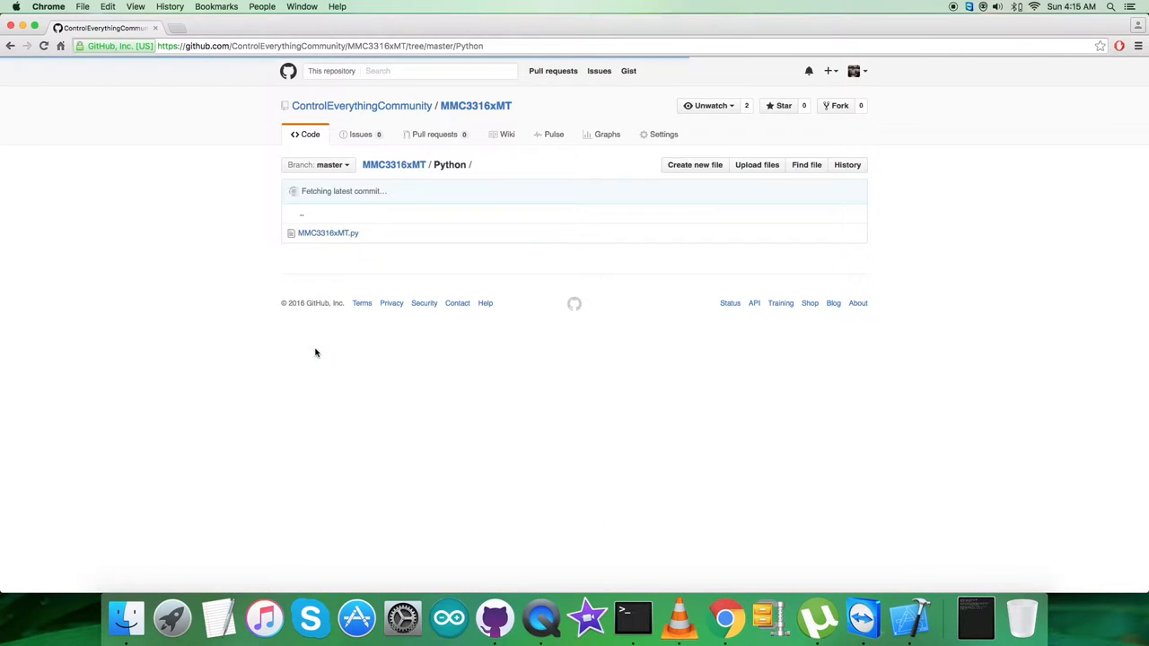
{"action": "left_click", "coordinate": [326, 234]}
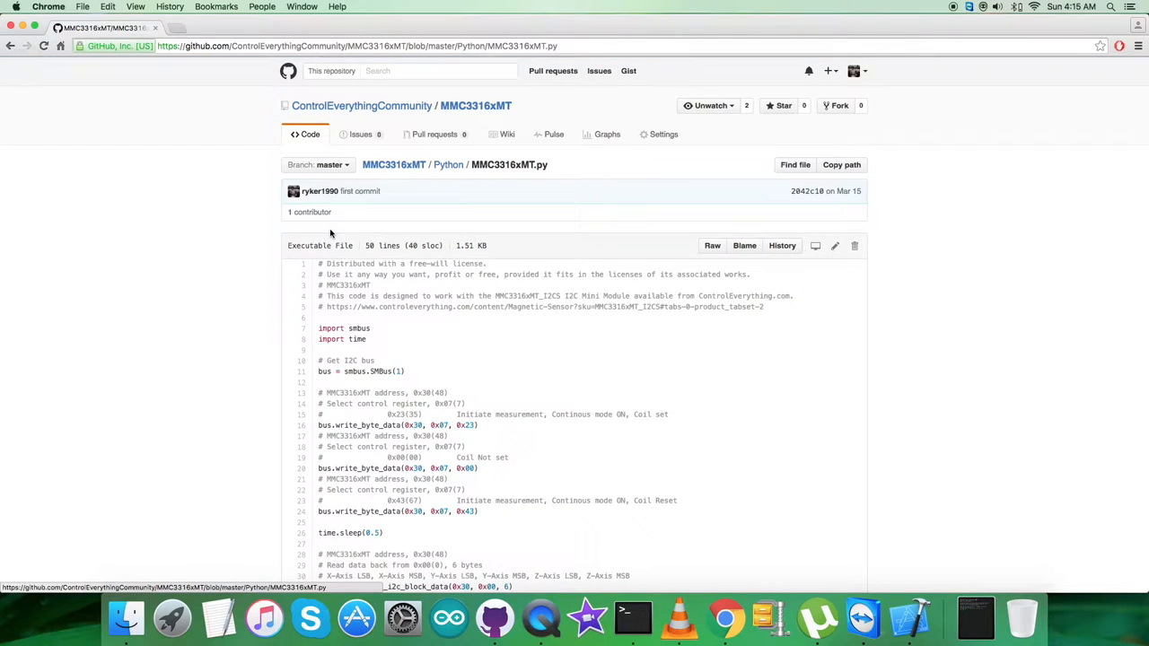
{"action": "scroll", "scroll_direction": "down", "scroll_amount": 3}
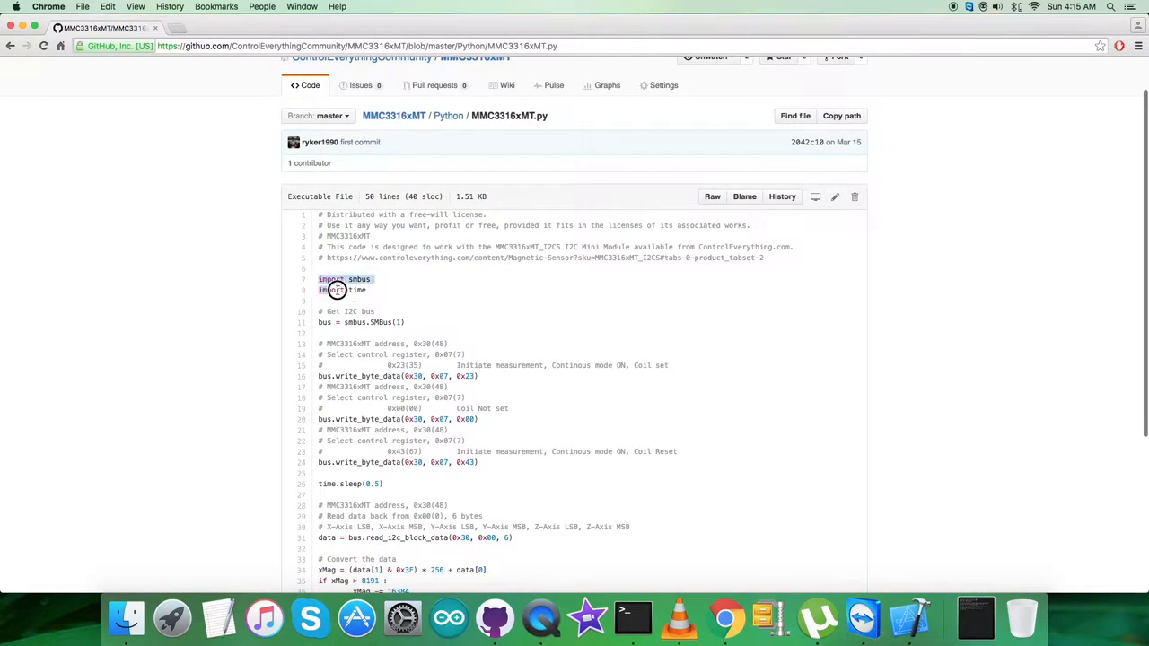
{"action": "scroll", "scroll_direction": "down", "scroll_amount": 3}
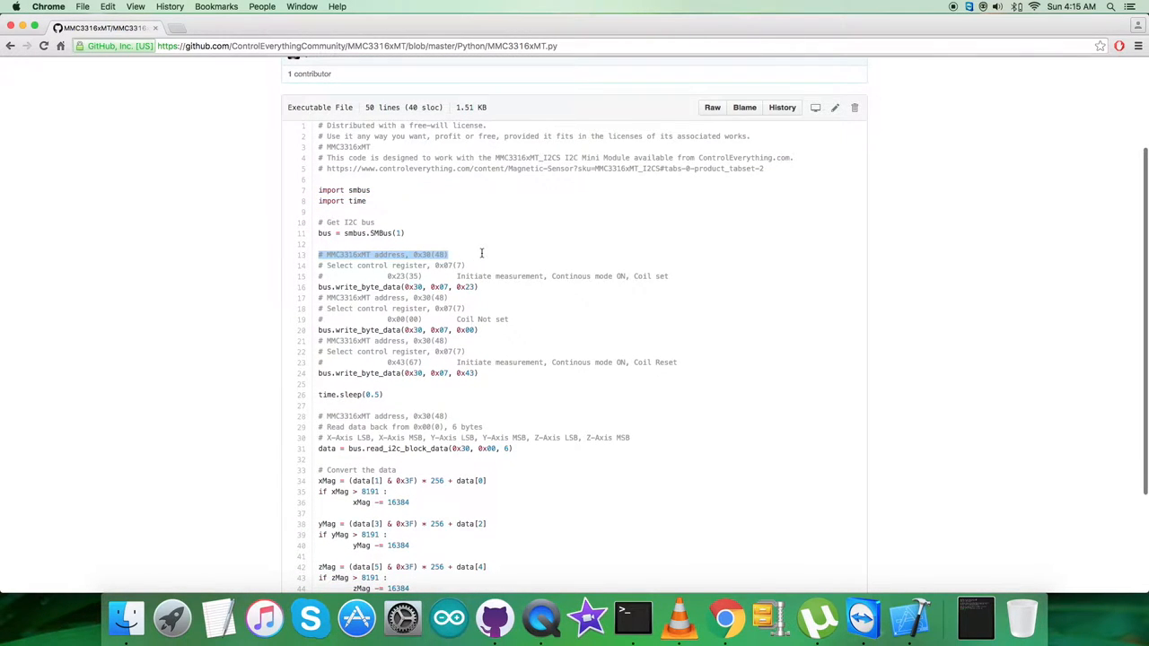
{"action": "scroll", "scroll_direction": "down", "scroll_amount": 3}
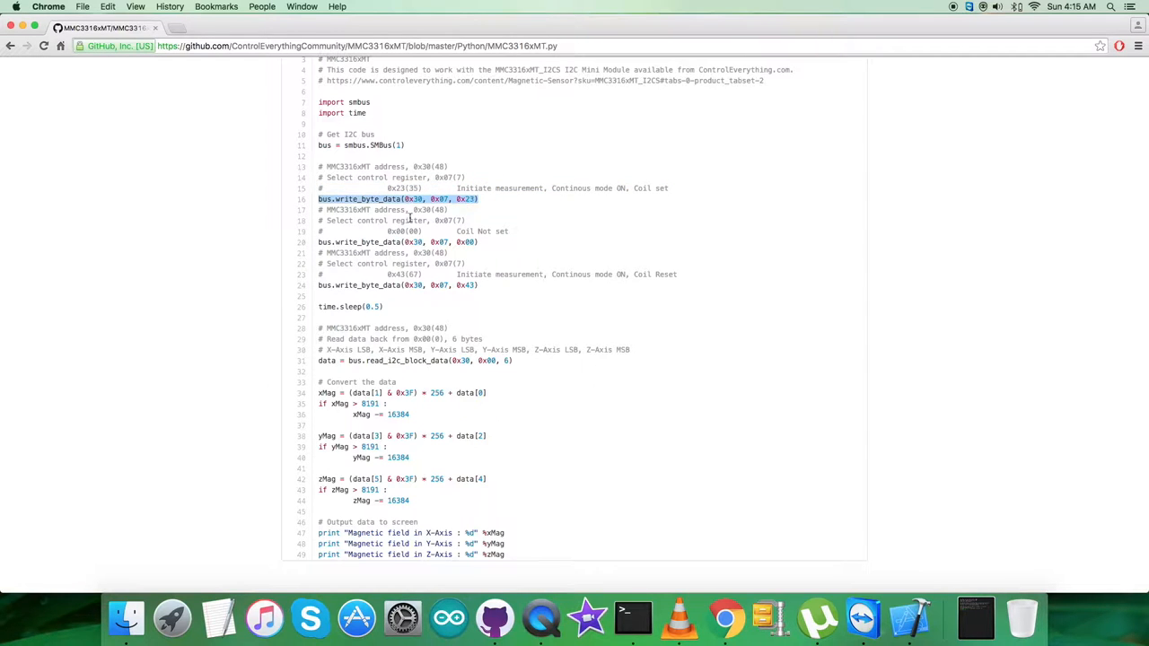
{"action": "left_click", "coordinate": [409, 219]}
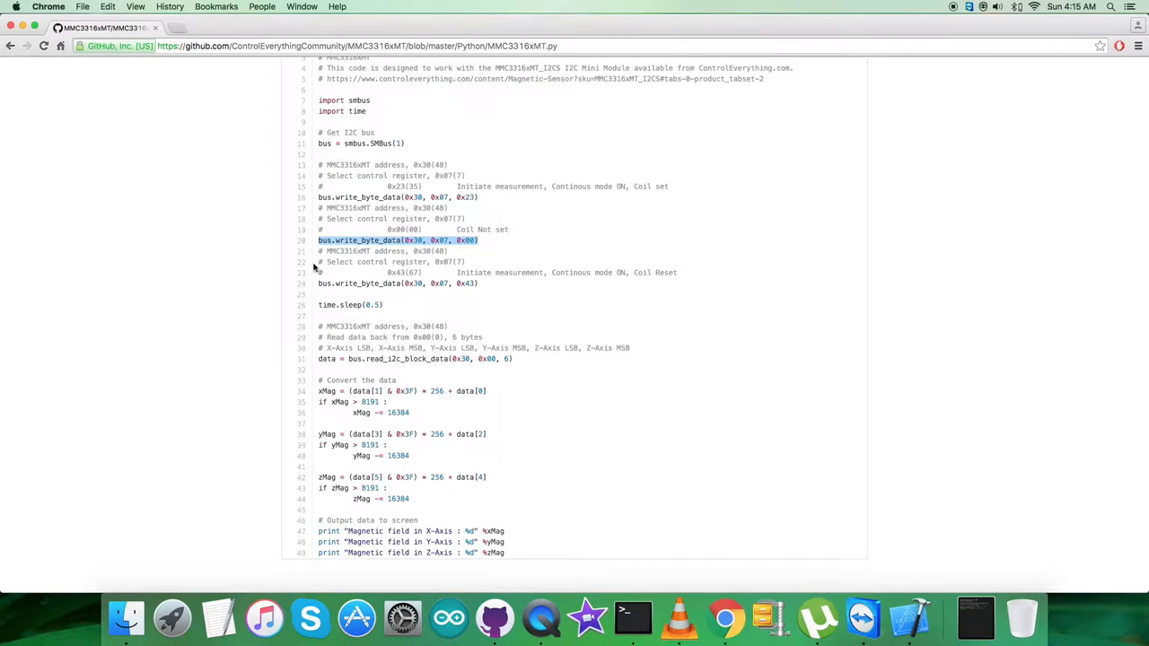
{"action": "left_click", "coordinate": [474, 262]}
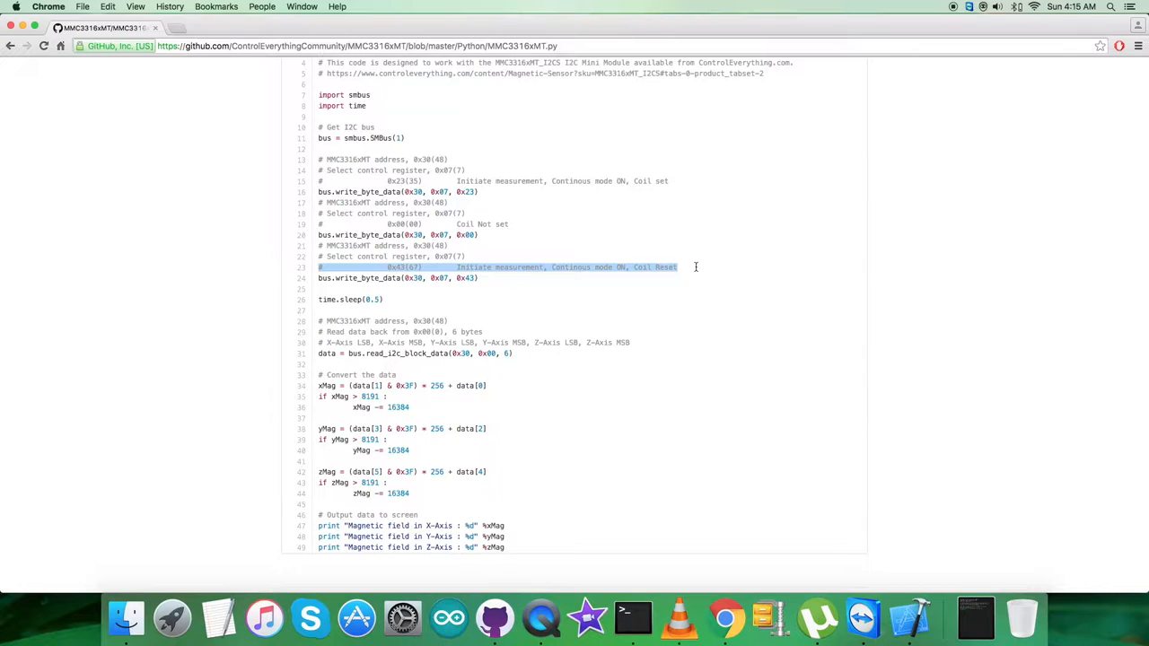
{"action": "mouse_move", "coordinate": [456, 300]}
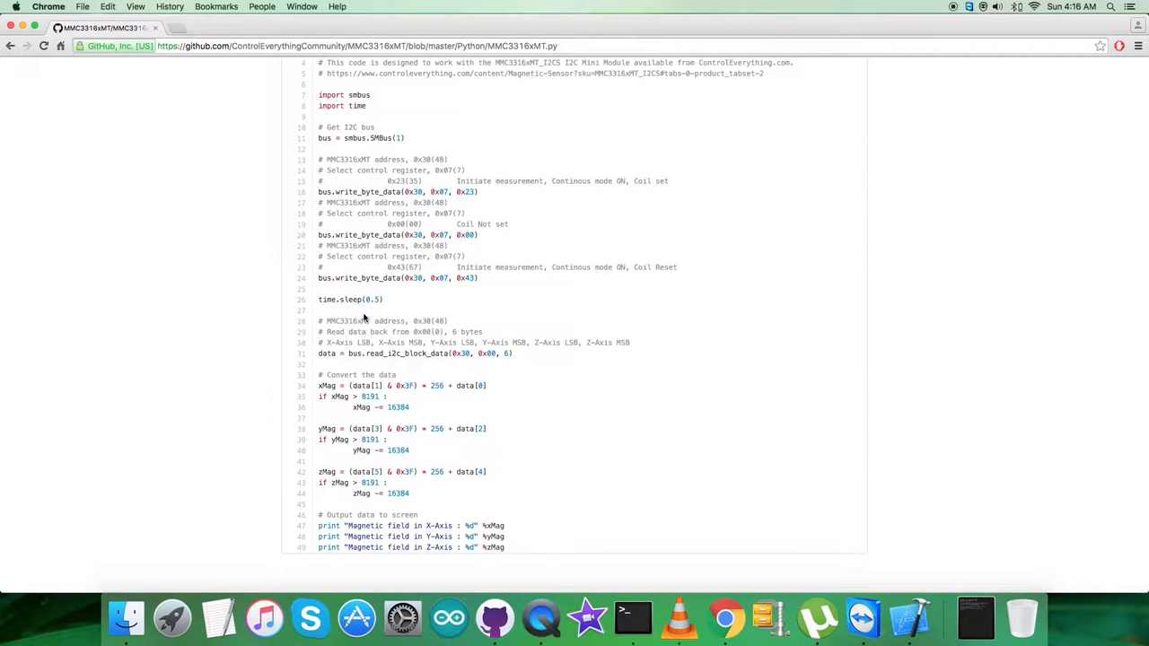
{"action": "mouse_move", "coordinate": [319, 337]}
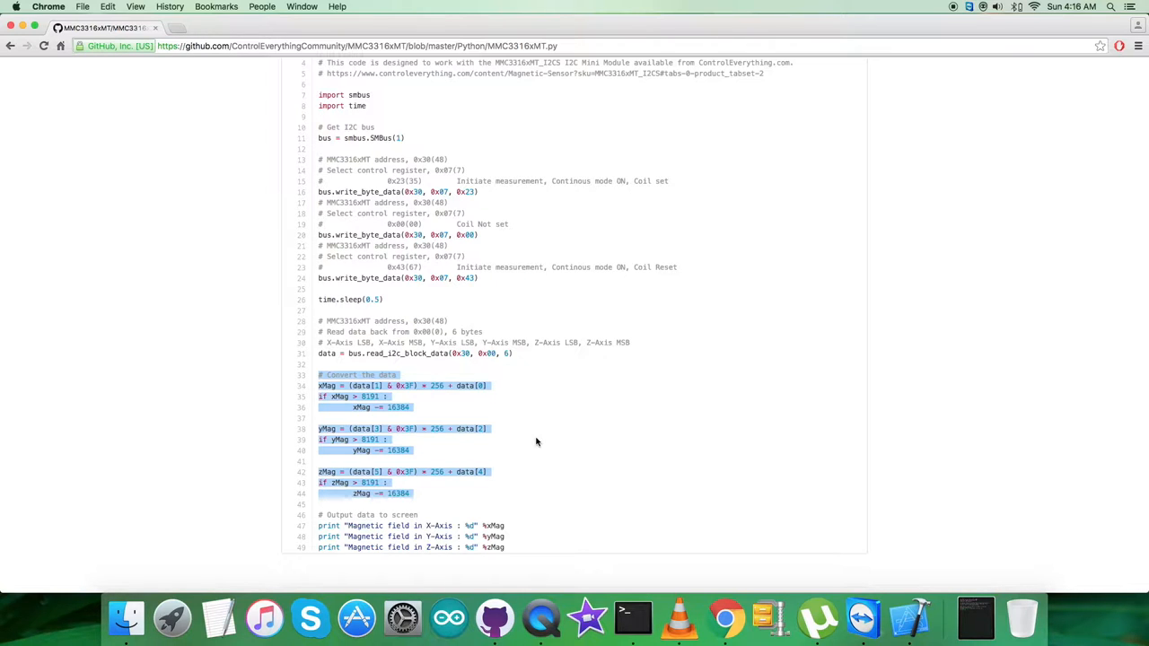
{"action": "scroll", "scroll_direction": "down", "scroll_amount": 3}
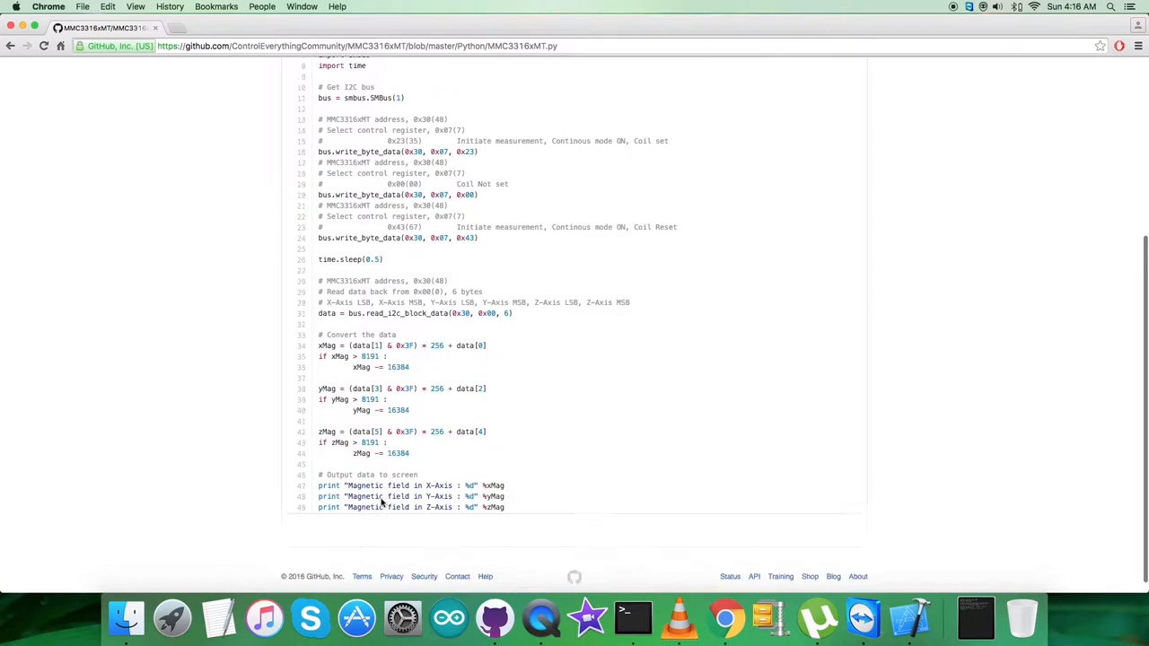
{"action": "left_click_drag", "start_coordinate": [344, 474], "coordinate": [517, 495]}
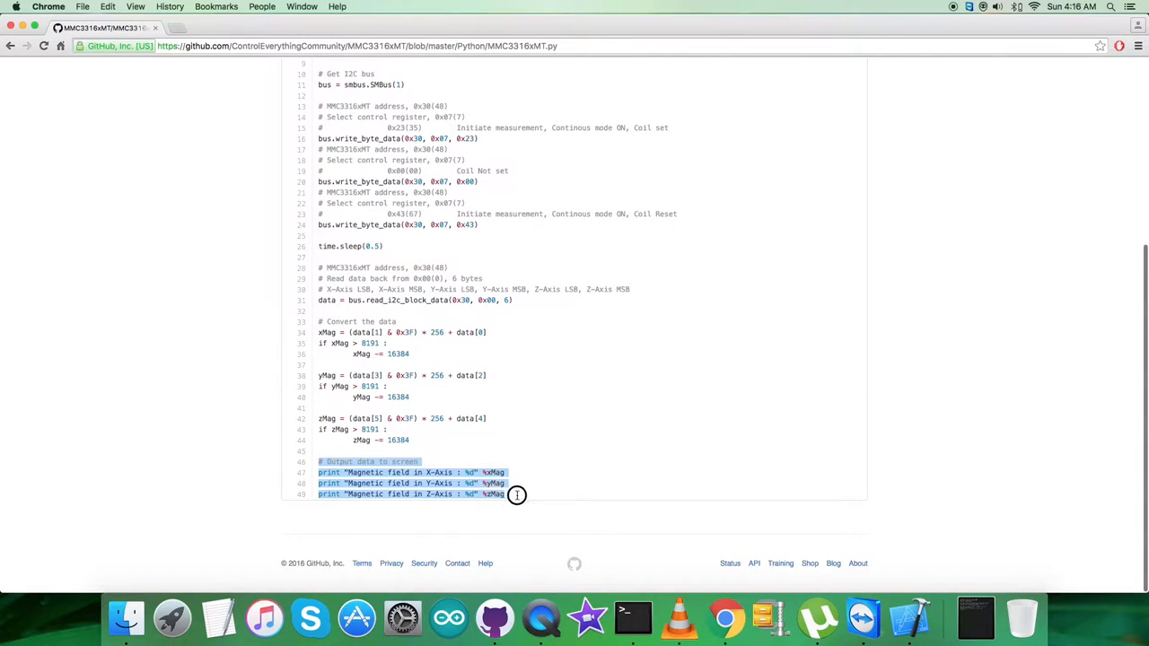
{"action": "mouse_move", "coordinate": [517, 495]}
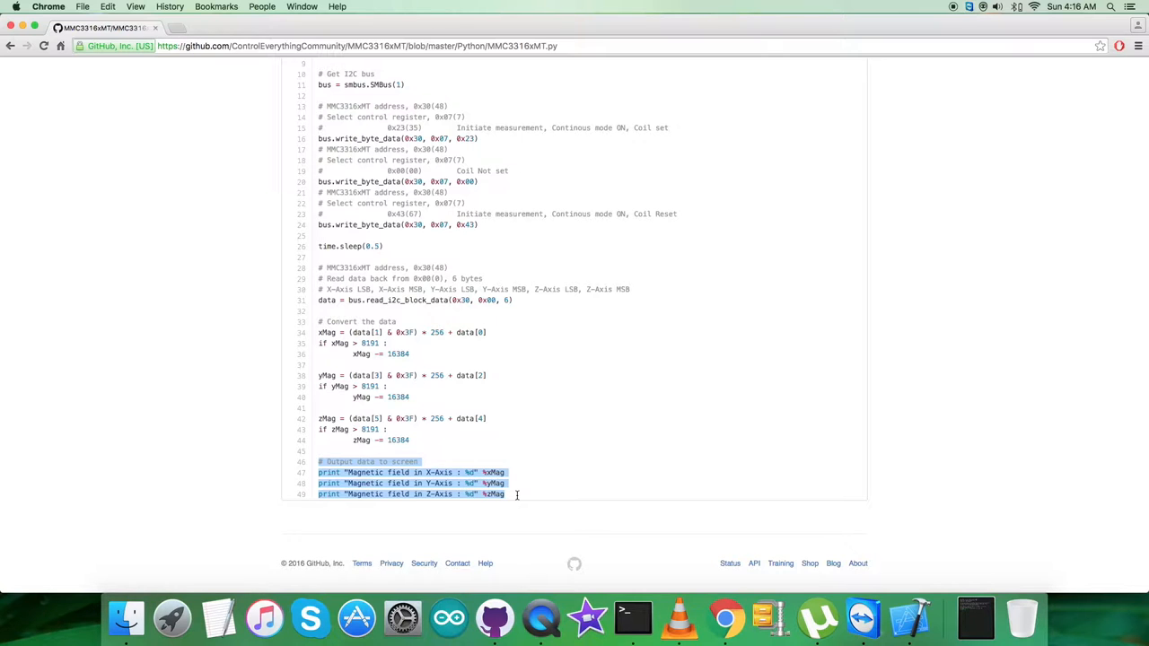
{"action": "mouse_move", "coordinate": [551, 482]}
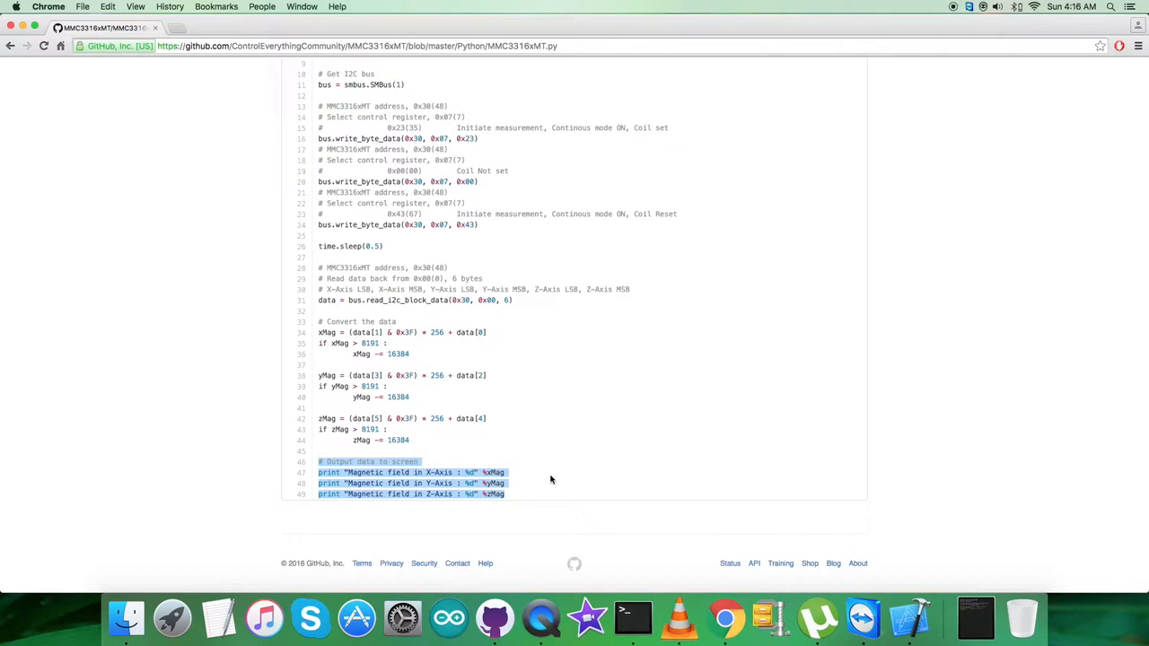
{"action": "scroll", "scroll_direction": "up", "scroll_amount": 3}
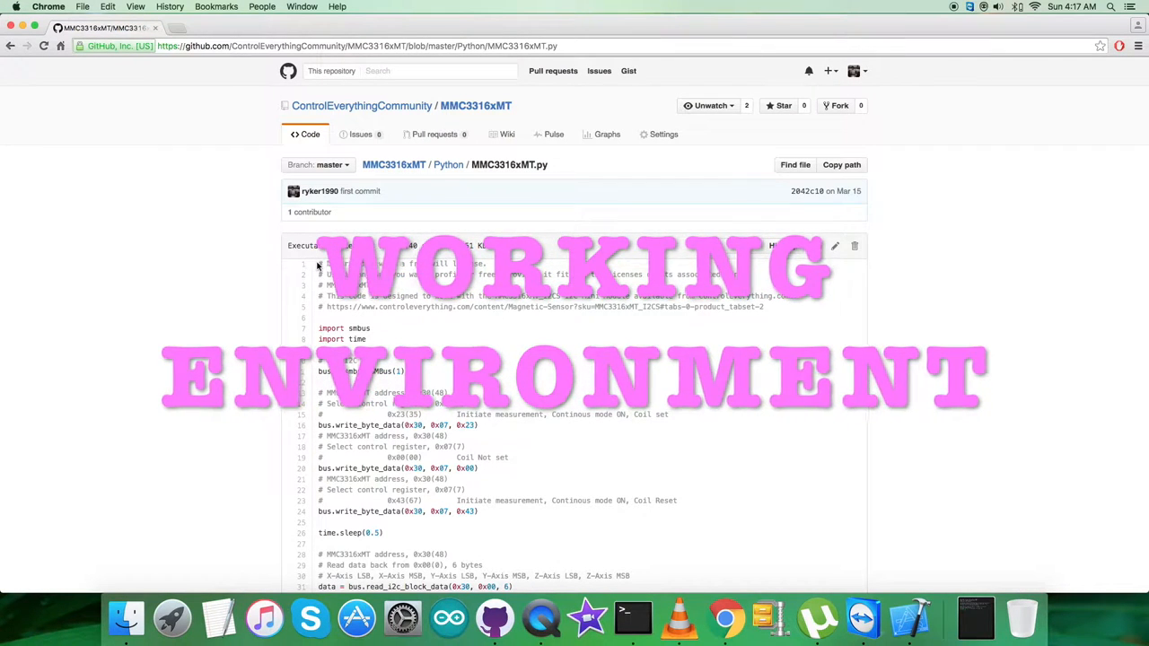
Create MMC3316xMT.py in vi on the Pi and paste the copied sample code into it.
{"action": "scroll", "scroll_direction": "down", "scroll_amount": 3}
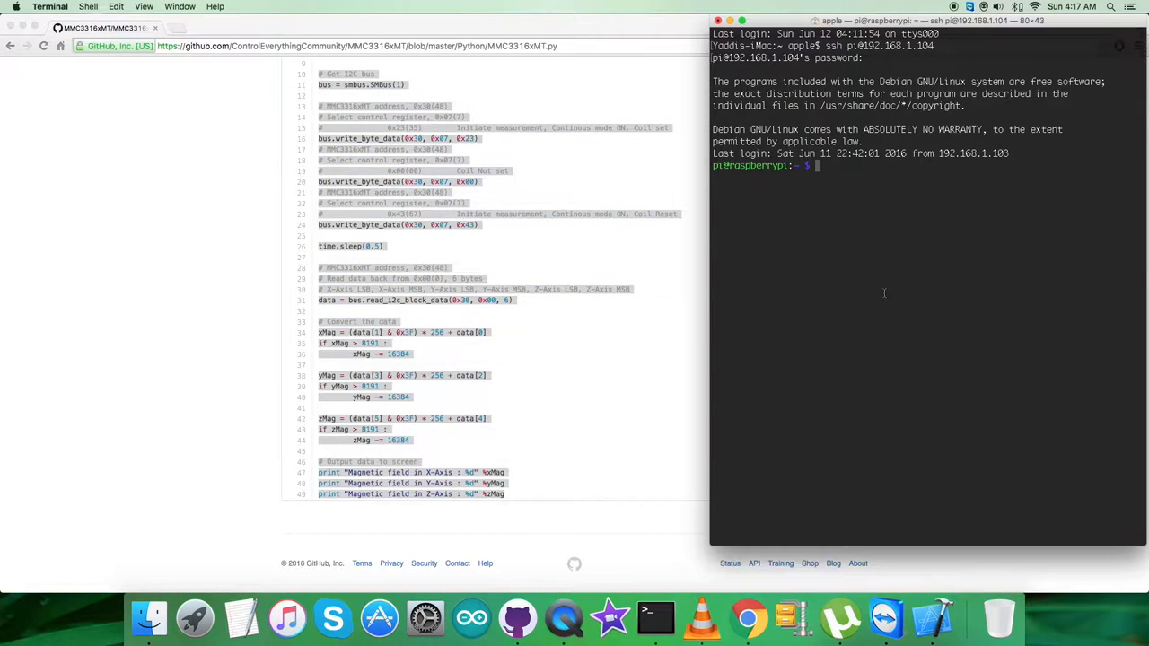
{"action": "type", "text": "vi MMC3316xM"}
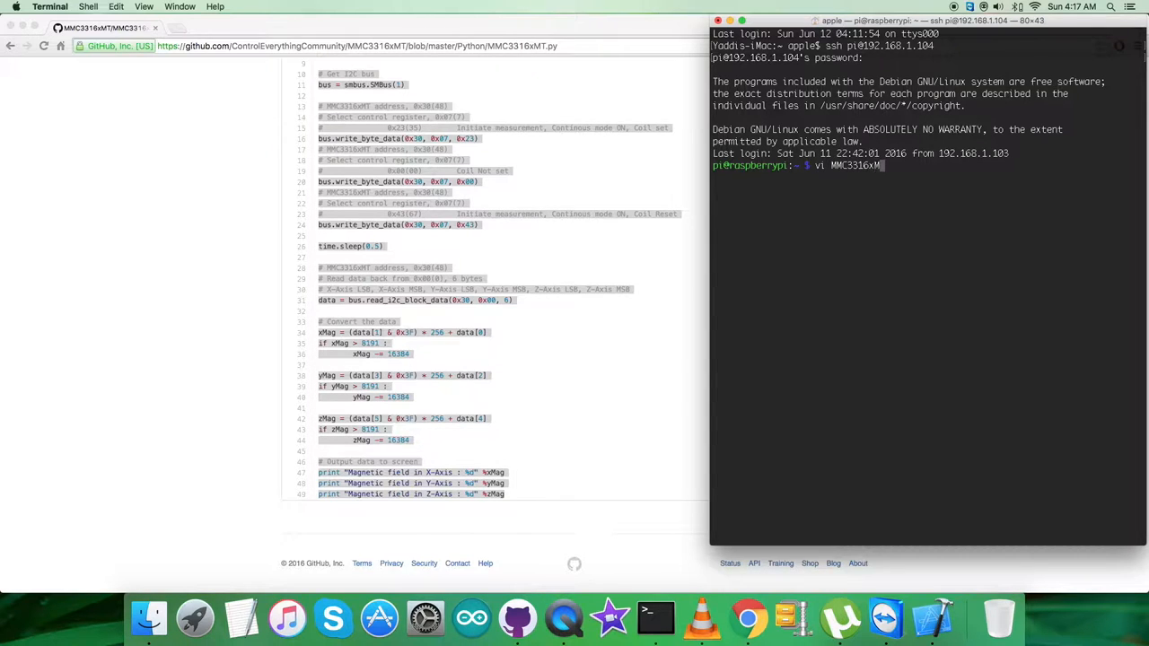
{"action": "key", "text": "Return"}
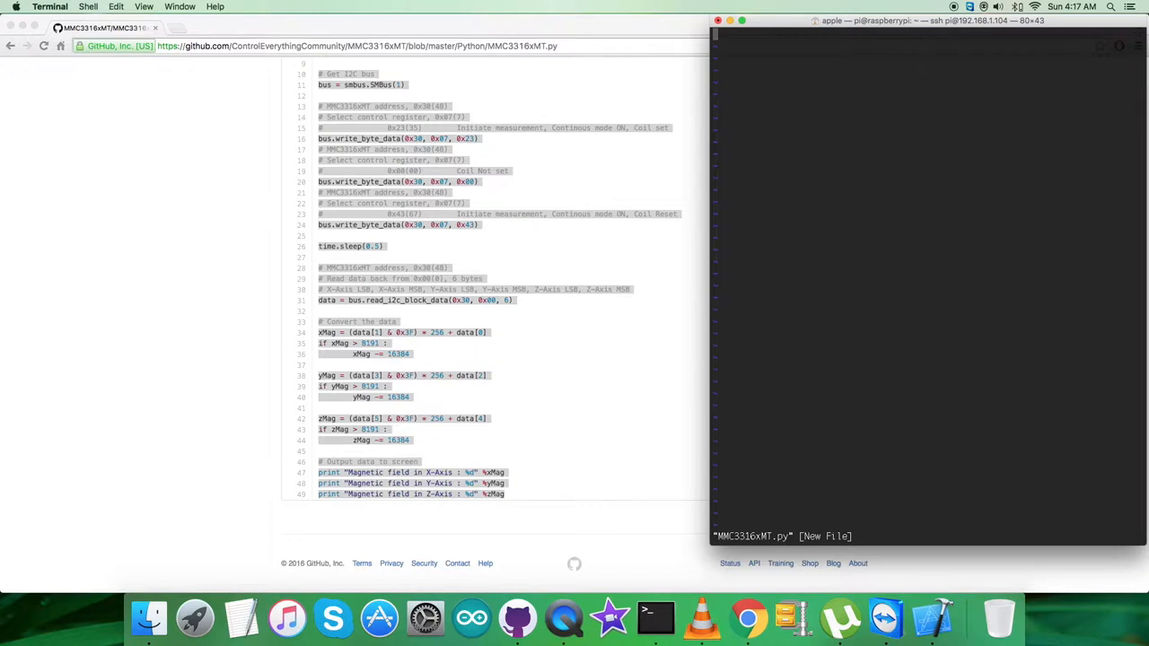
{"action": "right_click", "coordinate": [897, 314]}
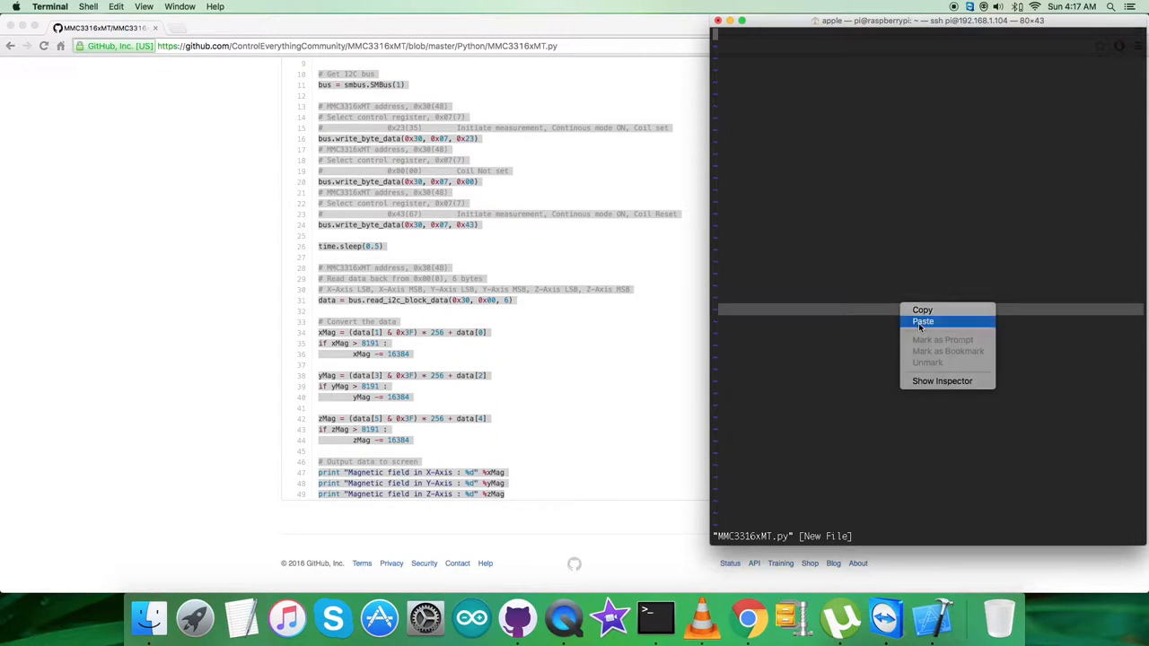
{"action": "left_click", "coordinate": [923, 321]}
{"action": "type", "text": "pyth"}
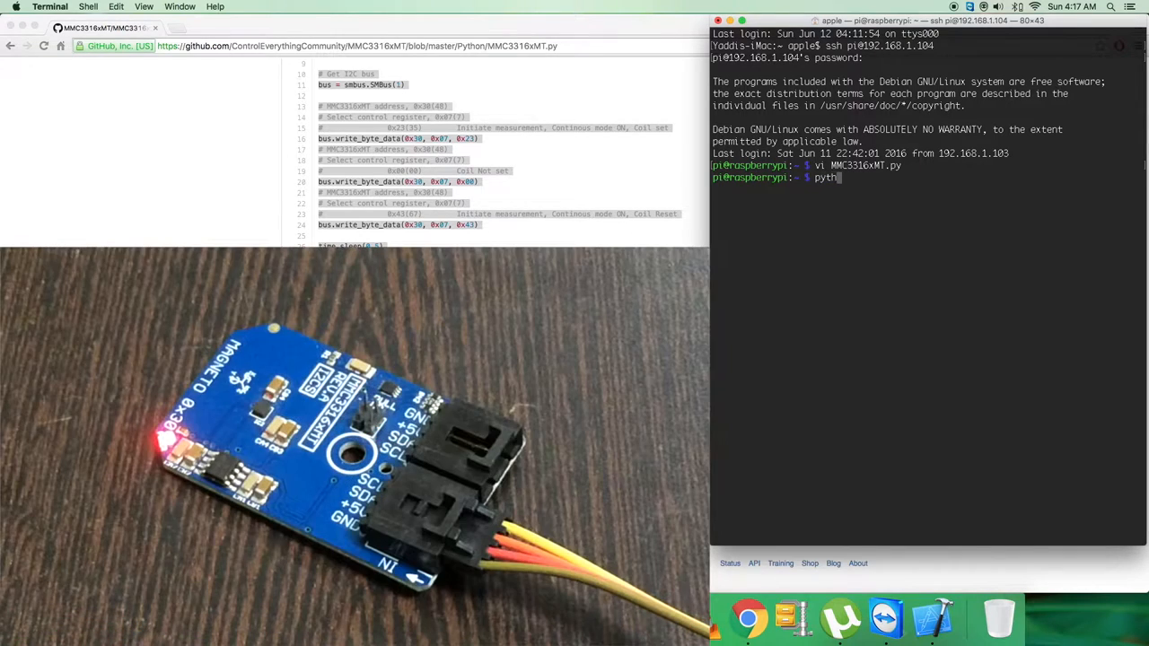
Run python MMC3316xMT.py three times to print X/Y/Z field readings, then reopen it in vi.
{"action": "type", "text": "on MMC33"}
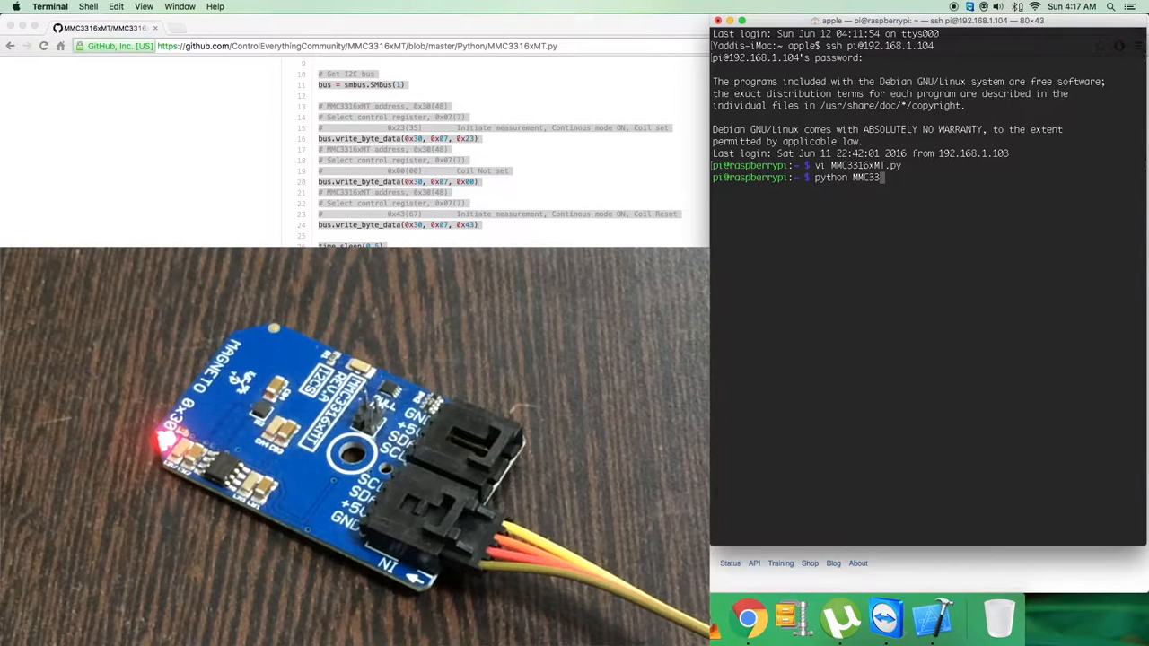
{"action": "key", "text": "Return"}
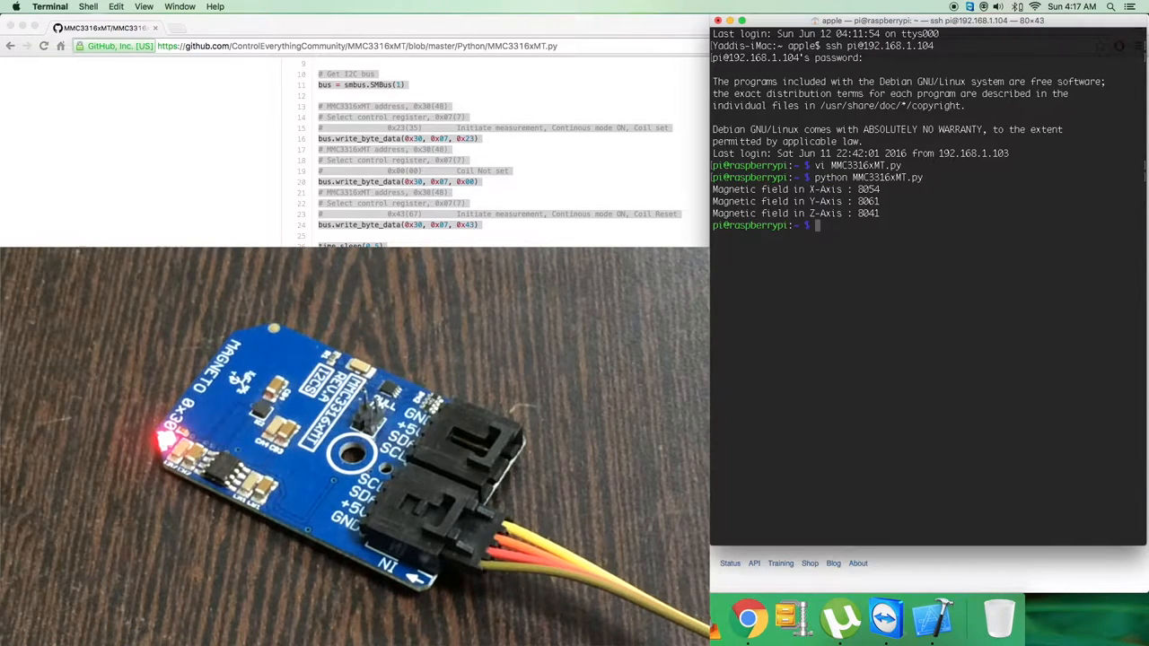
{"action": "key", "text": "Return"}
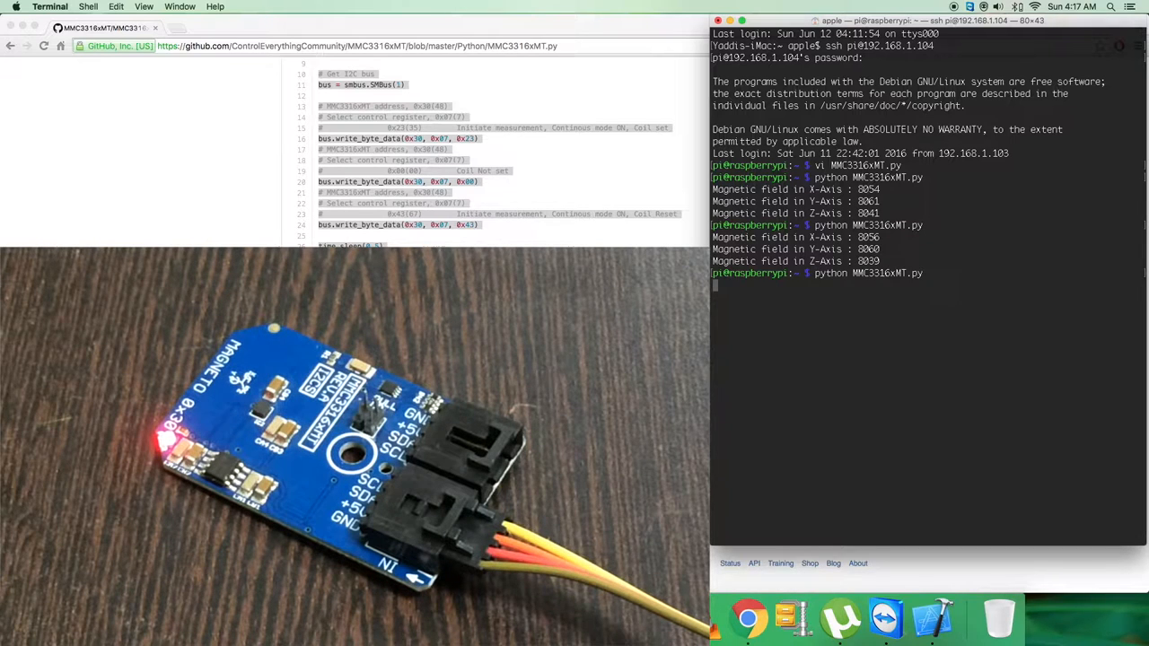
{"action": "key", "text": "Return"}
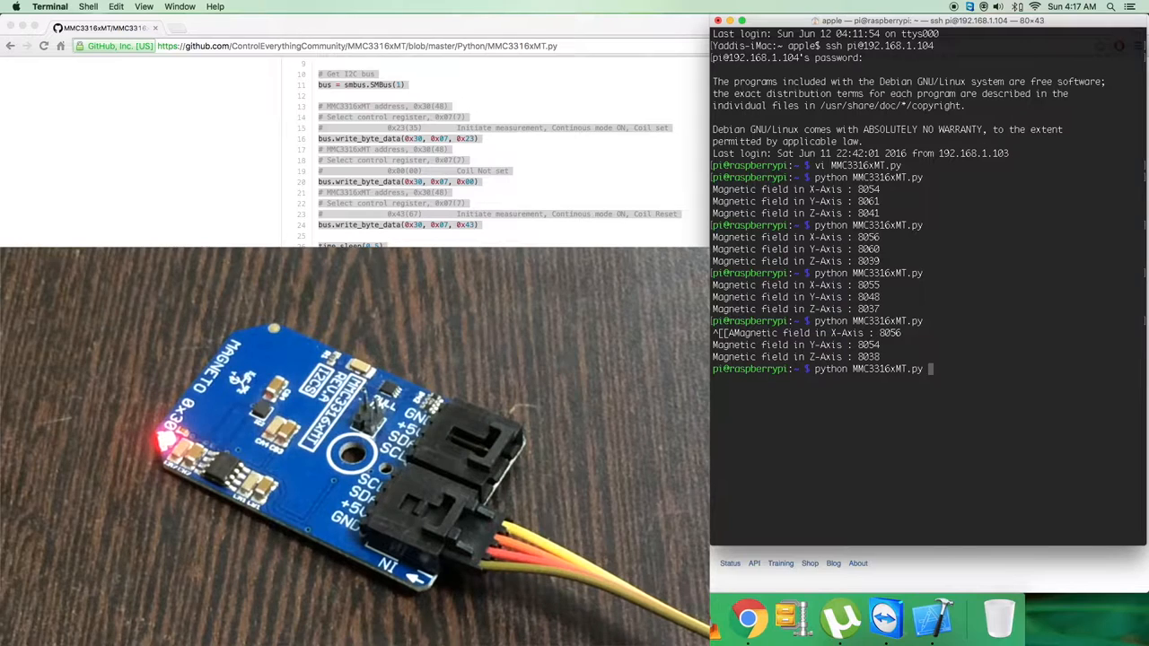
{"action": "type", "text": "vi MMC3316xMT.py"}
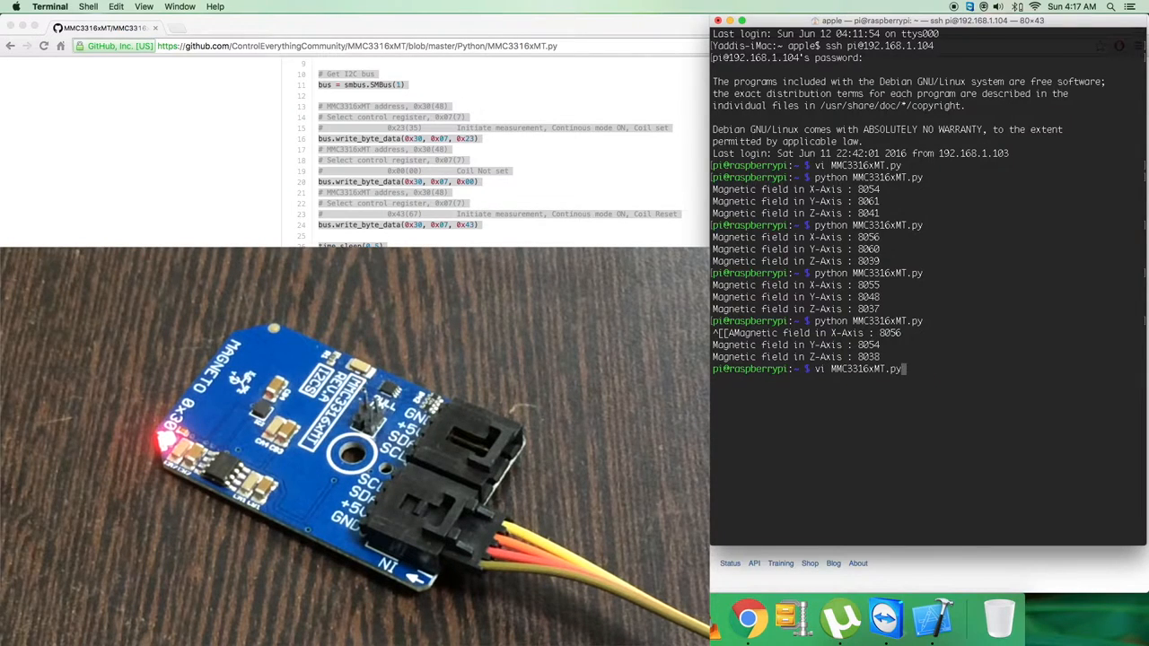
{"action": "key", "text": "Return"}
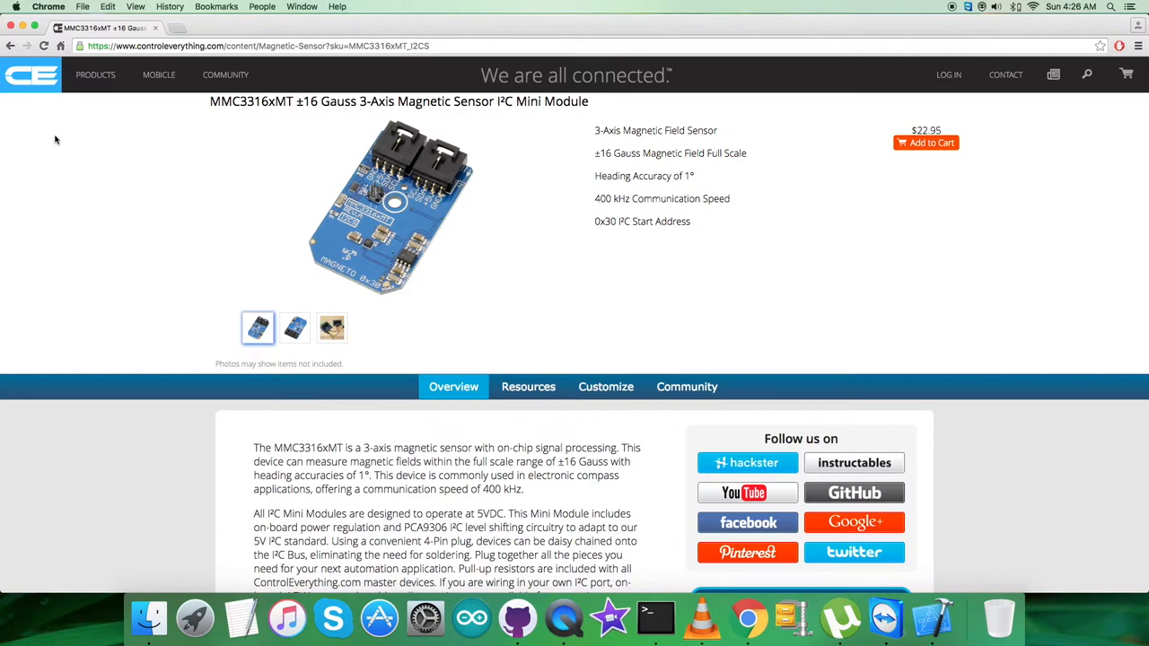
Go to the ControlEverything Community forum listing its discussion topics.
{"action": "left_click", "coordinate": [528, 388]}
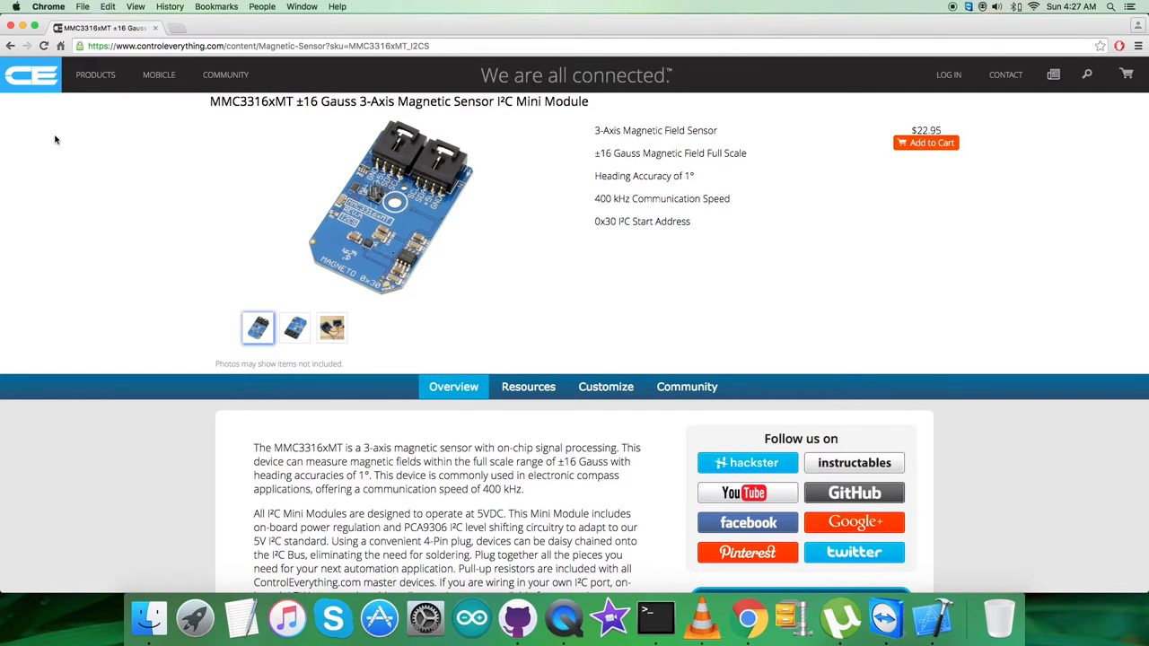
{"action": "left_click", "coordinate": [227, 75]}
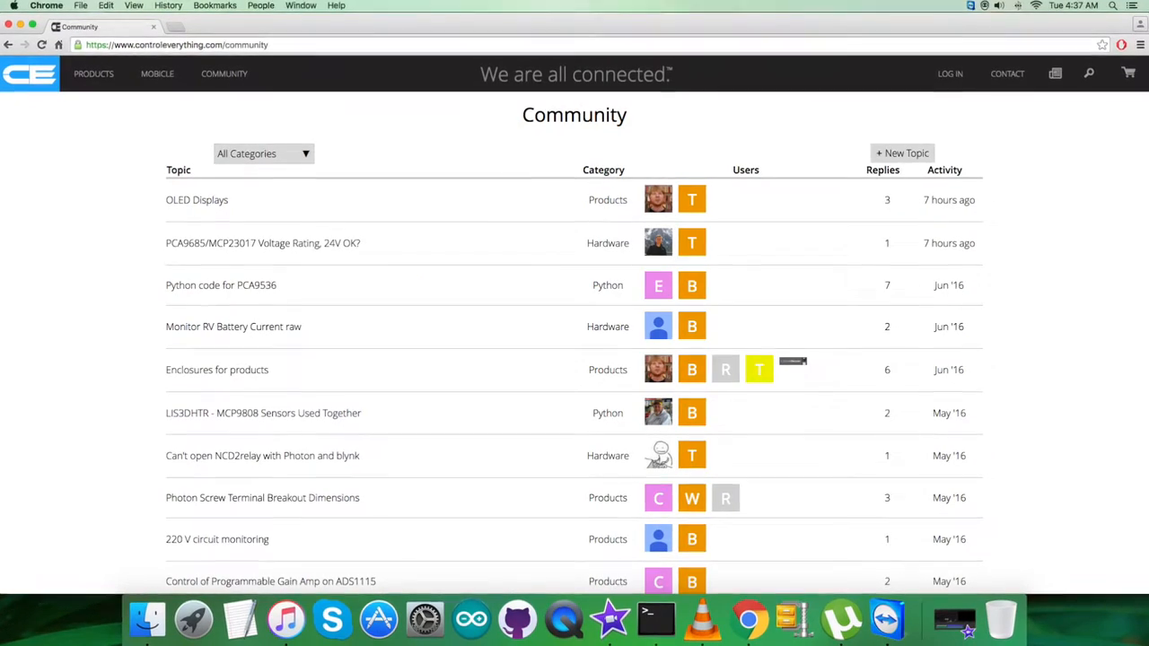